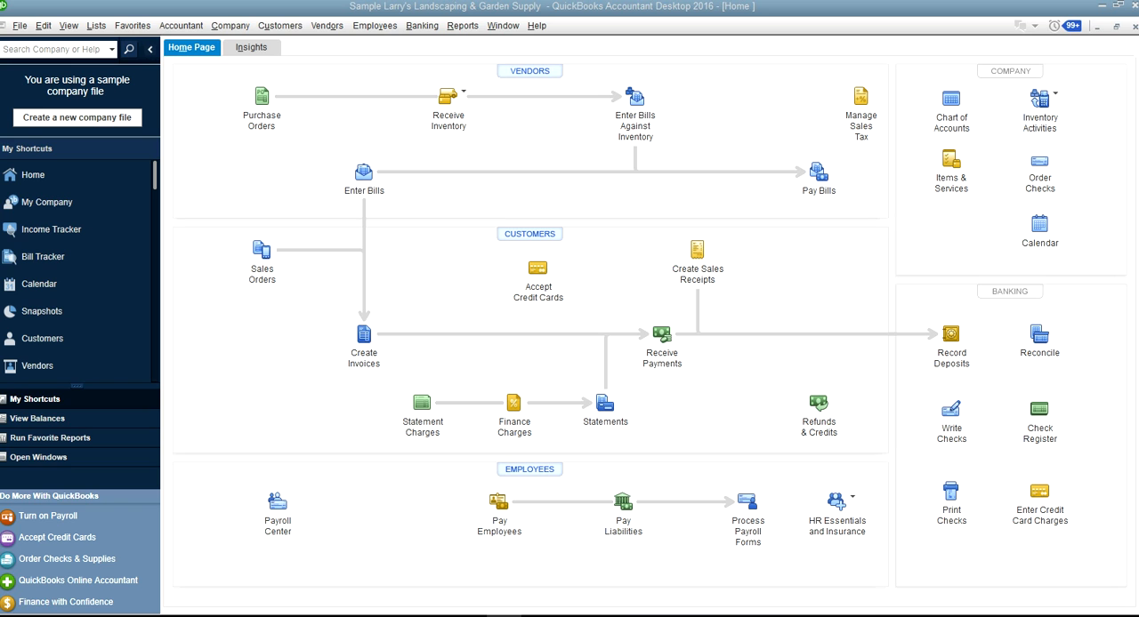
mouse_move(727, 89)
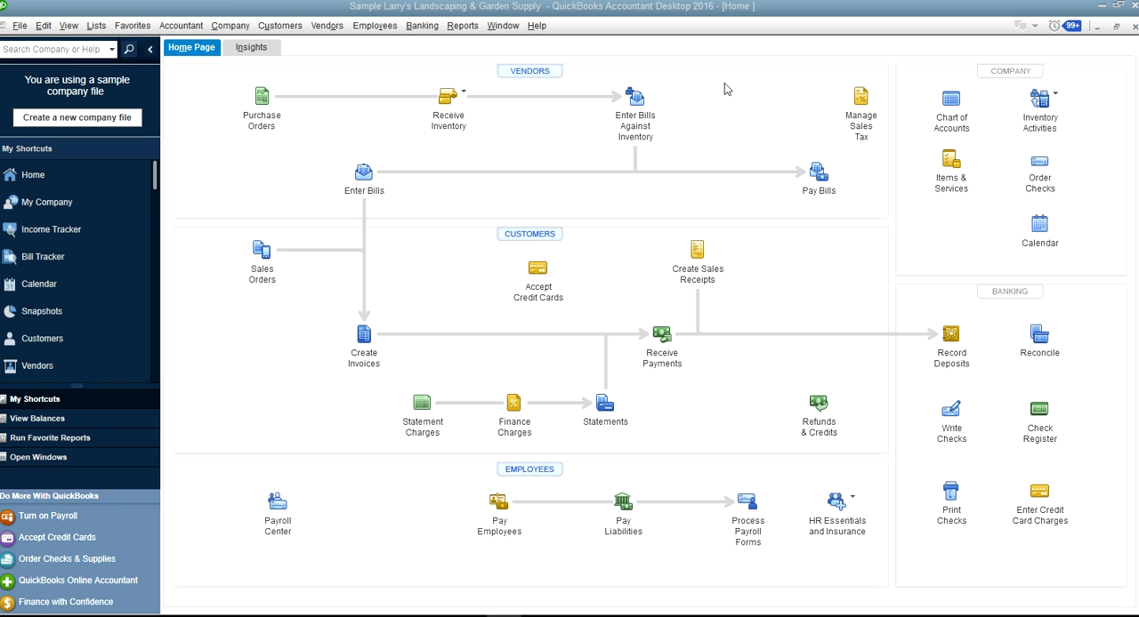
mouse_move(721, 89)
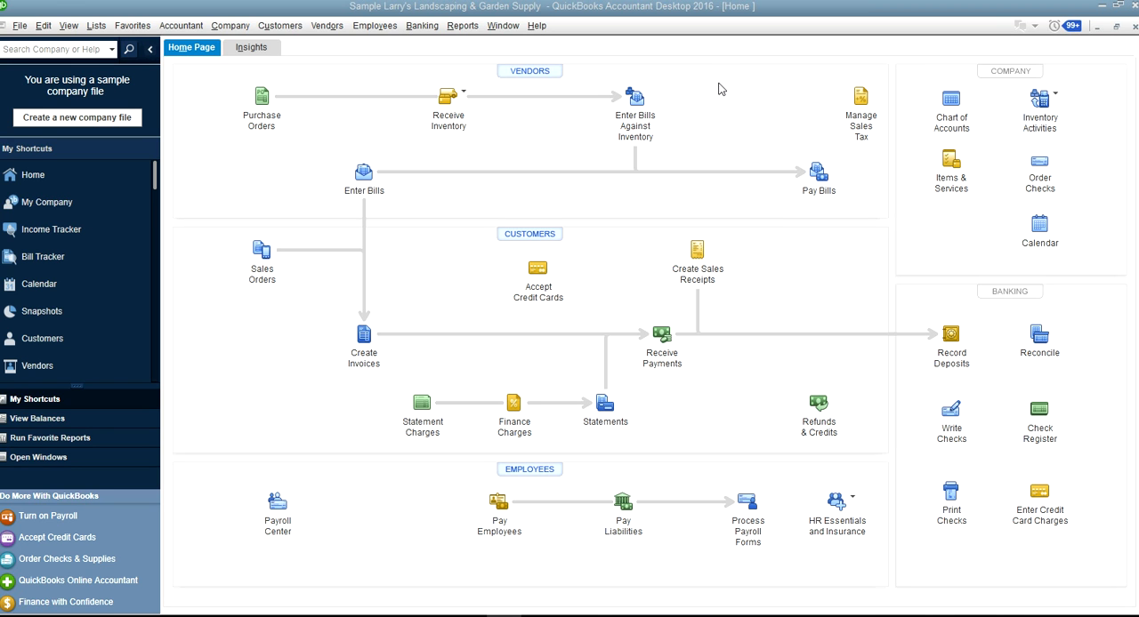
mouse_move(453, 72)
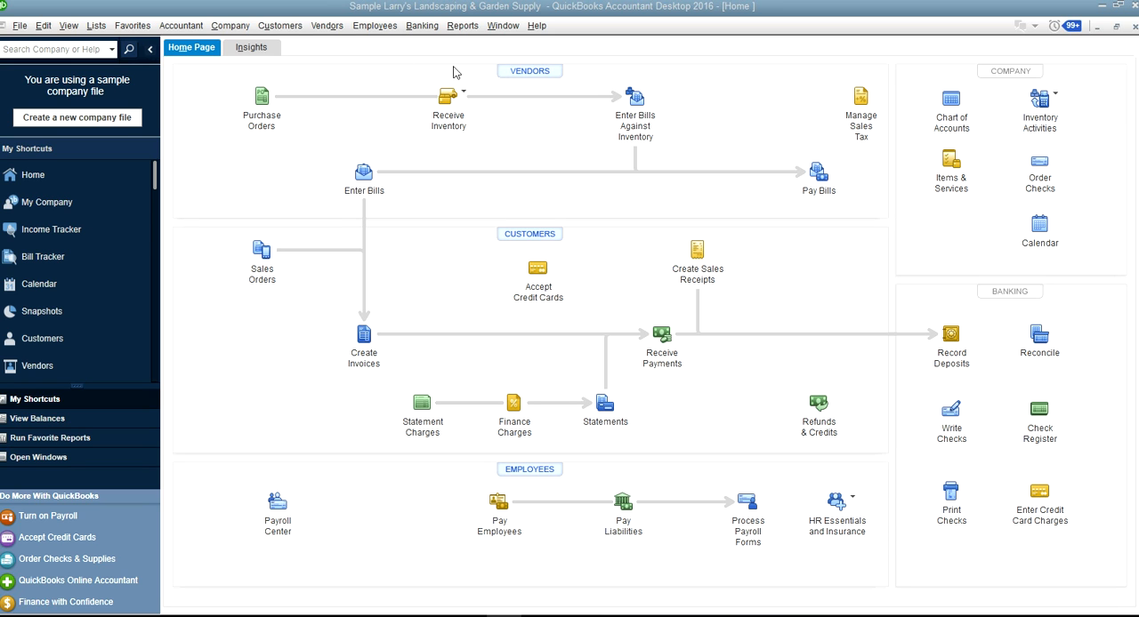
mouse_move(234, 62)
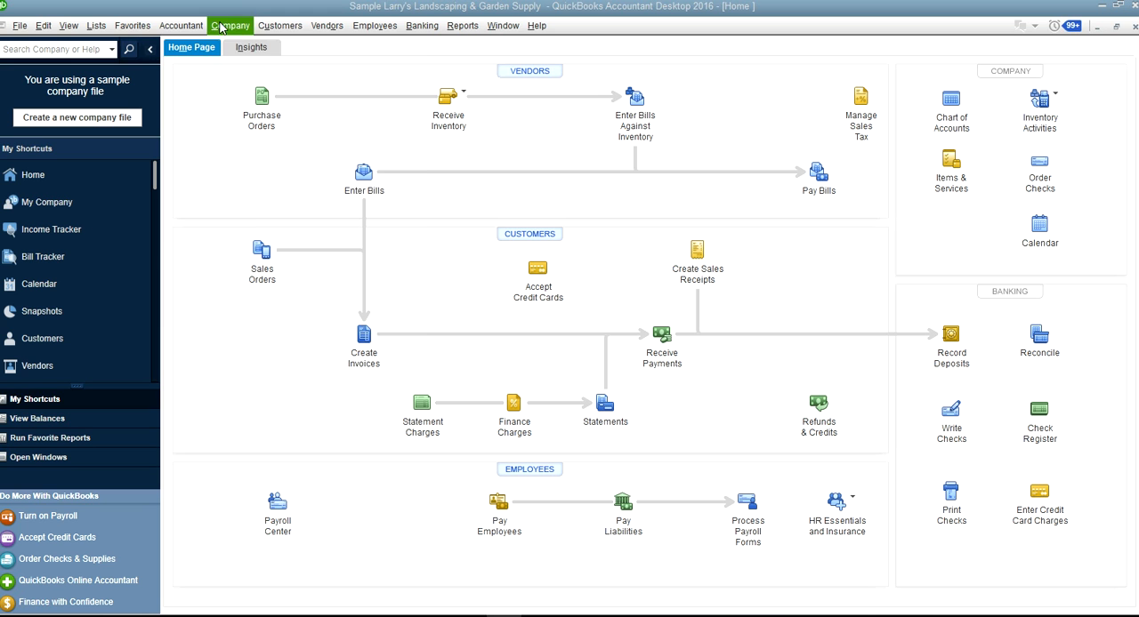
Open the company Calendar from the Company menu, showing December 2020 transactions
left_click(230, 25)
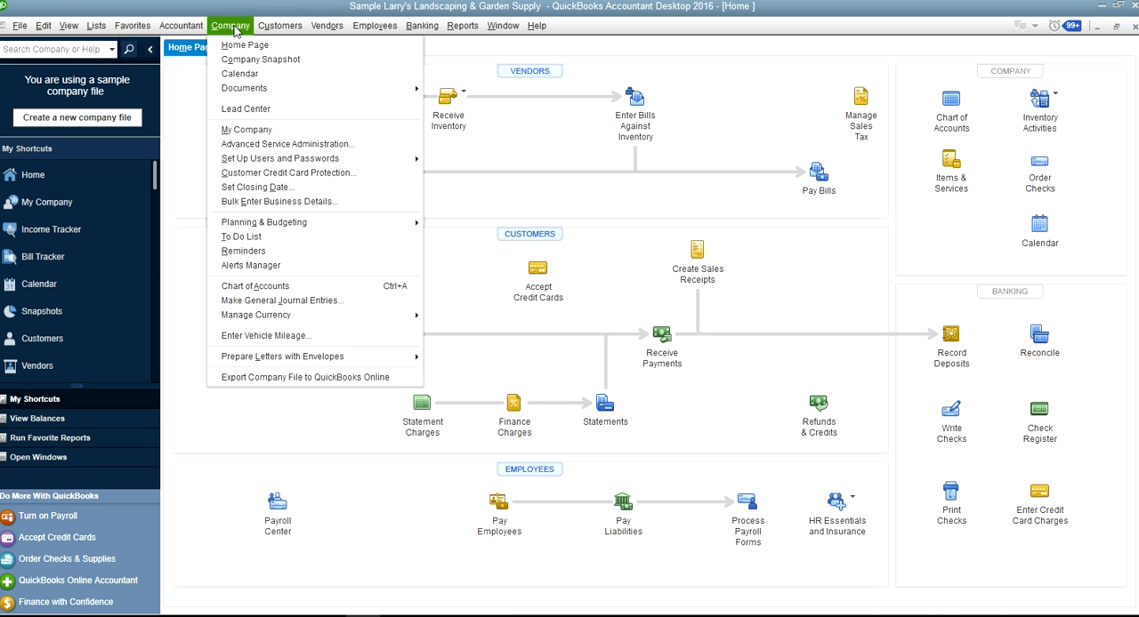
mouse_move(239, 73)
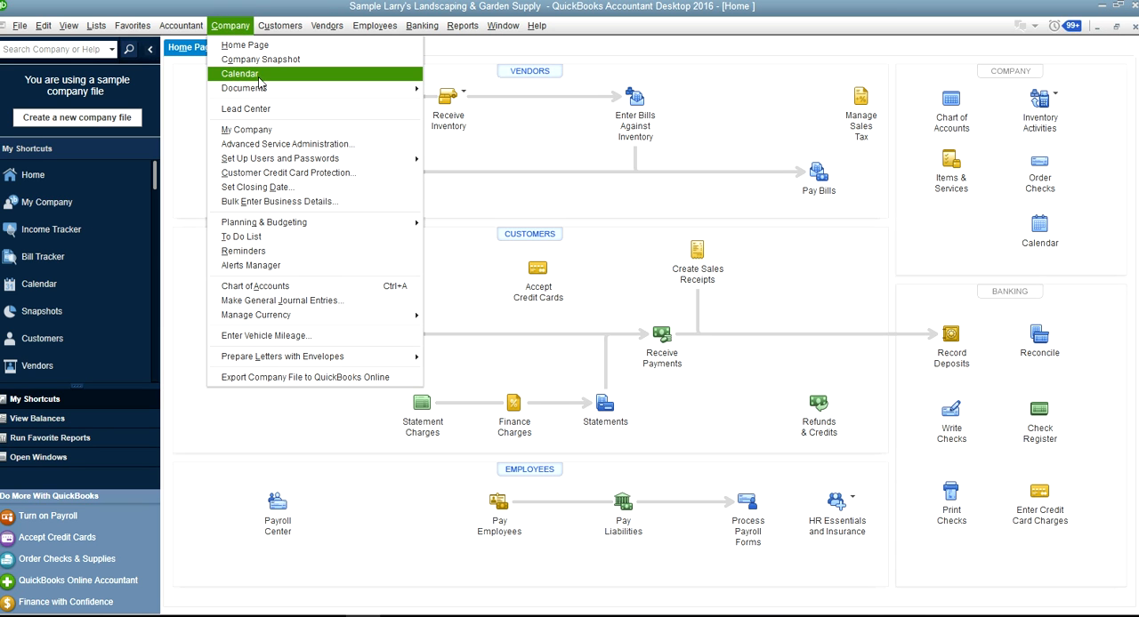
left_click(238, 73)
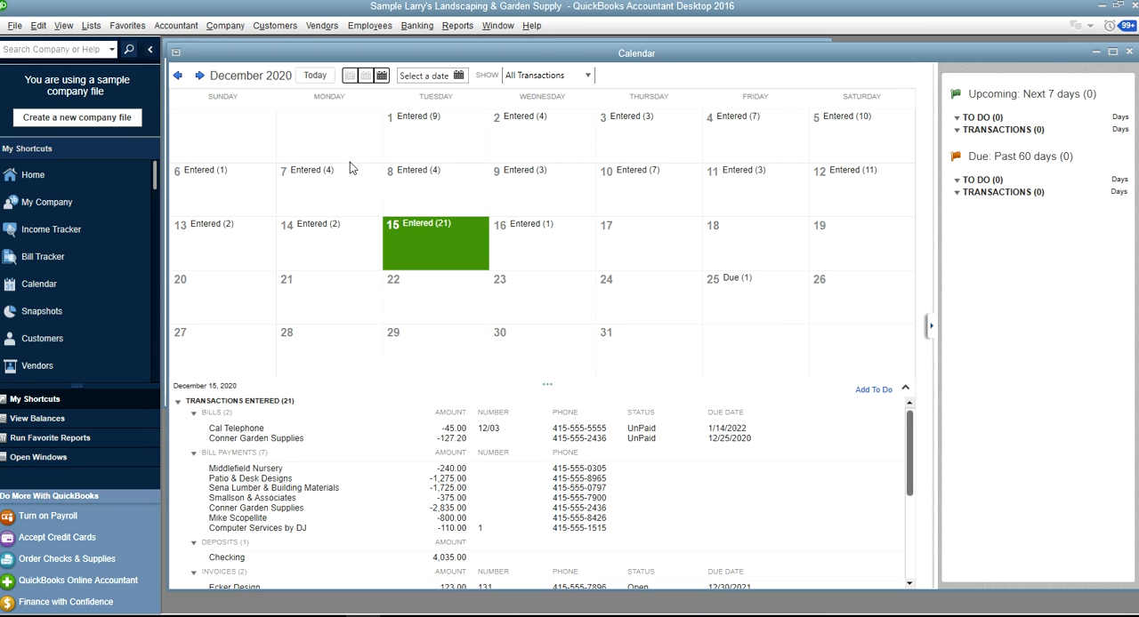
mouse_move(703, 224)
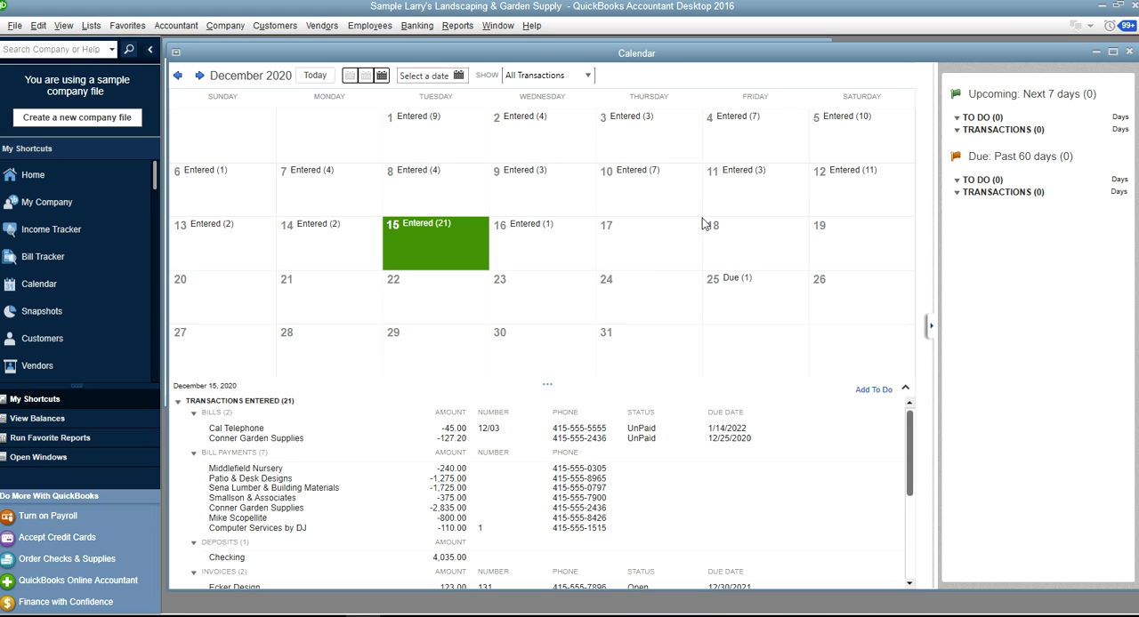
mouse_move(674, 292)
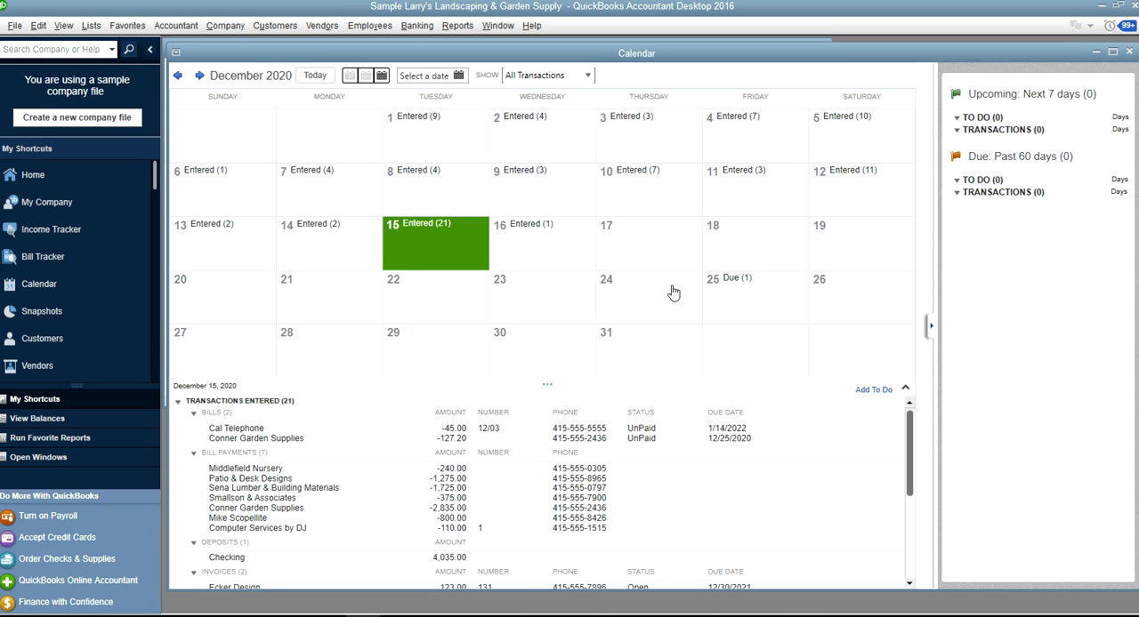
mouse_move(436, 242)
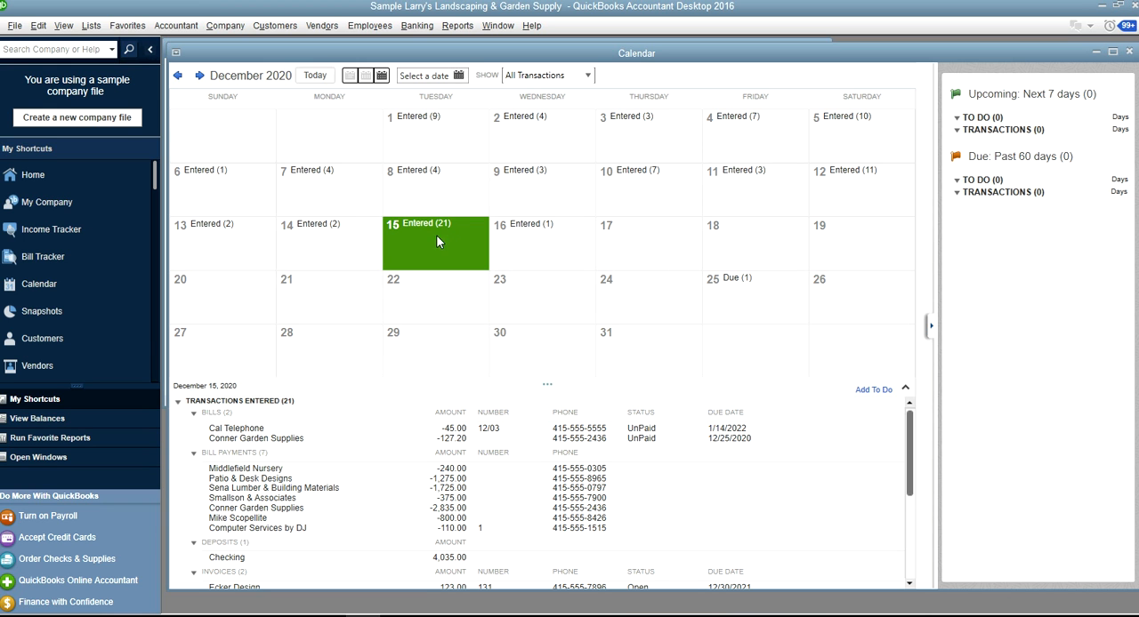
mouse_move(449, 233)
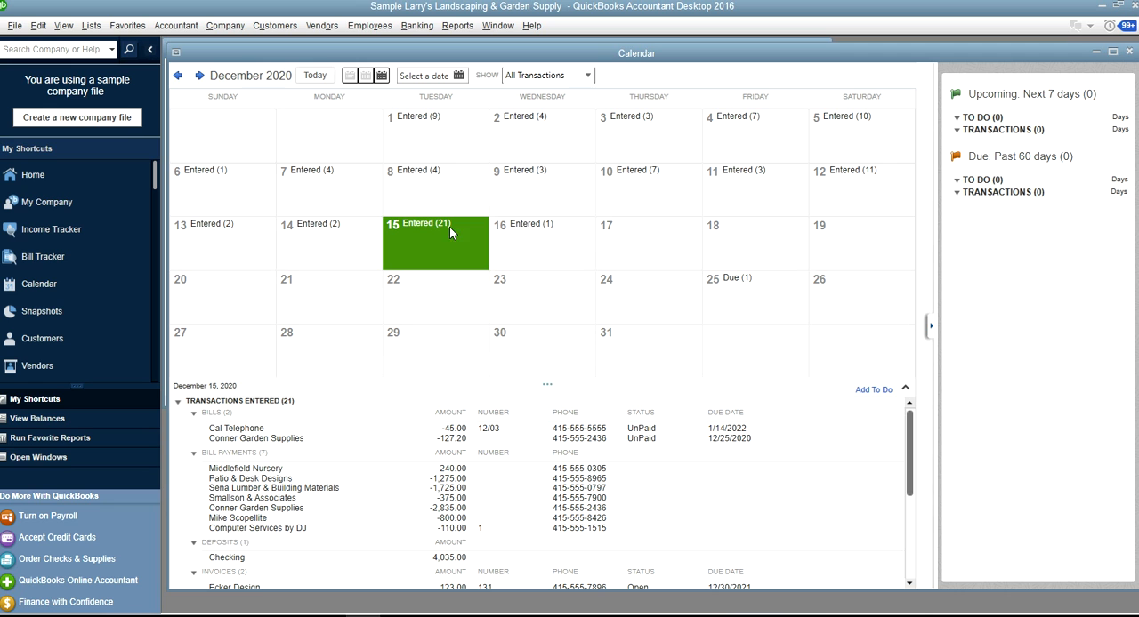
mouse_move(472, 240)
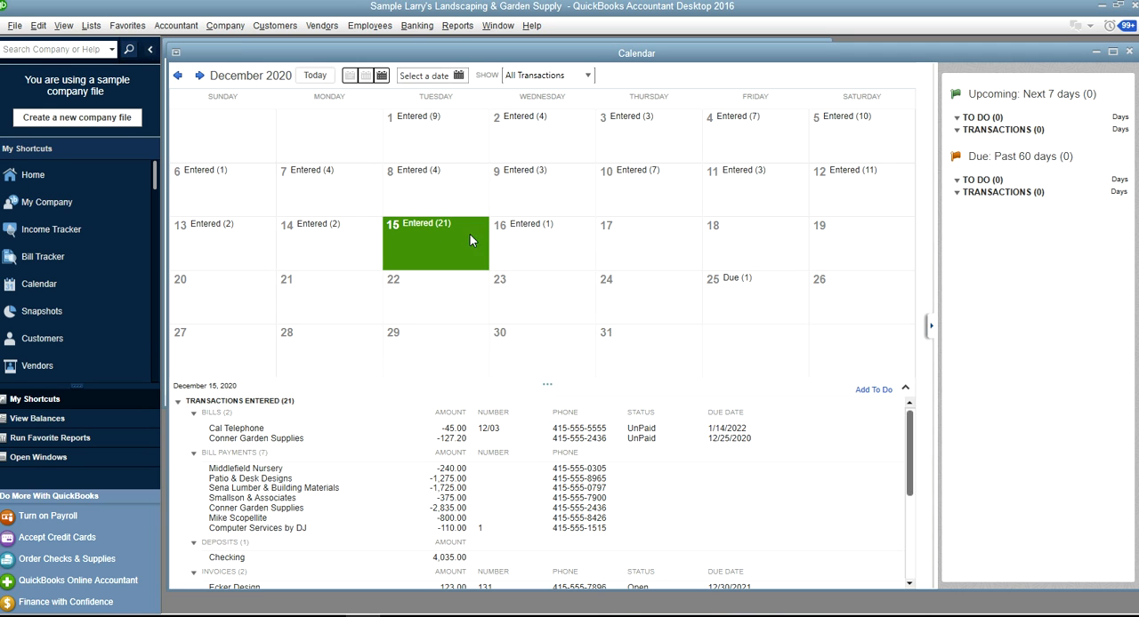
mouse_move(453, 436)
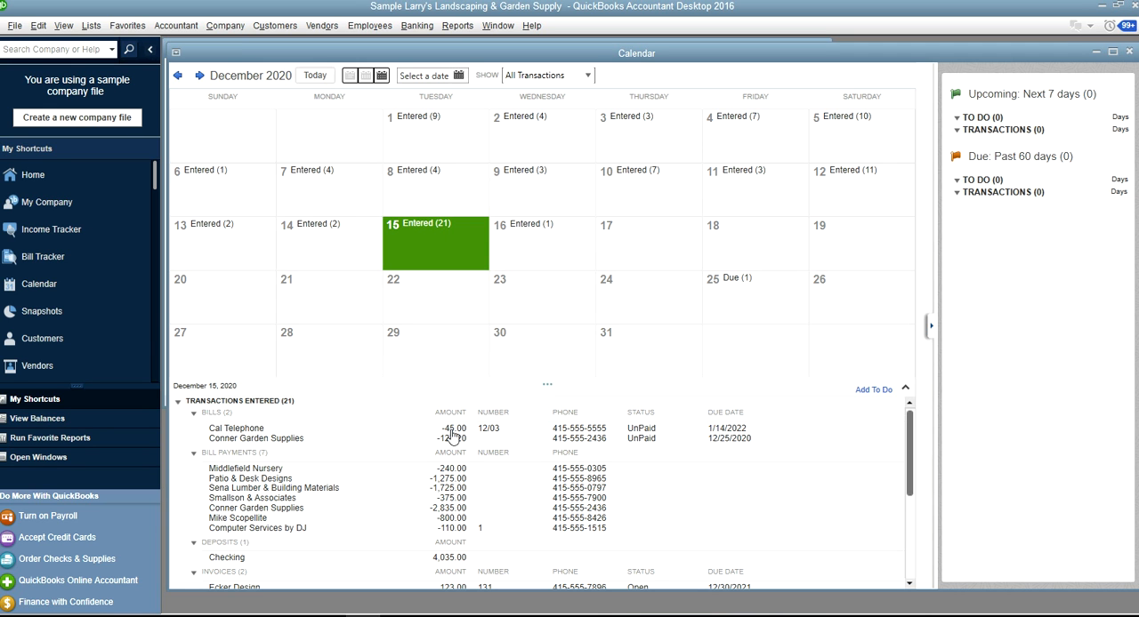
mouse_move(393, 463)
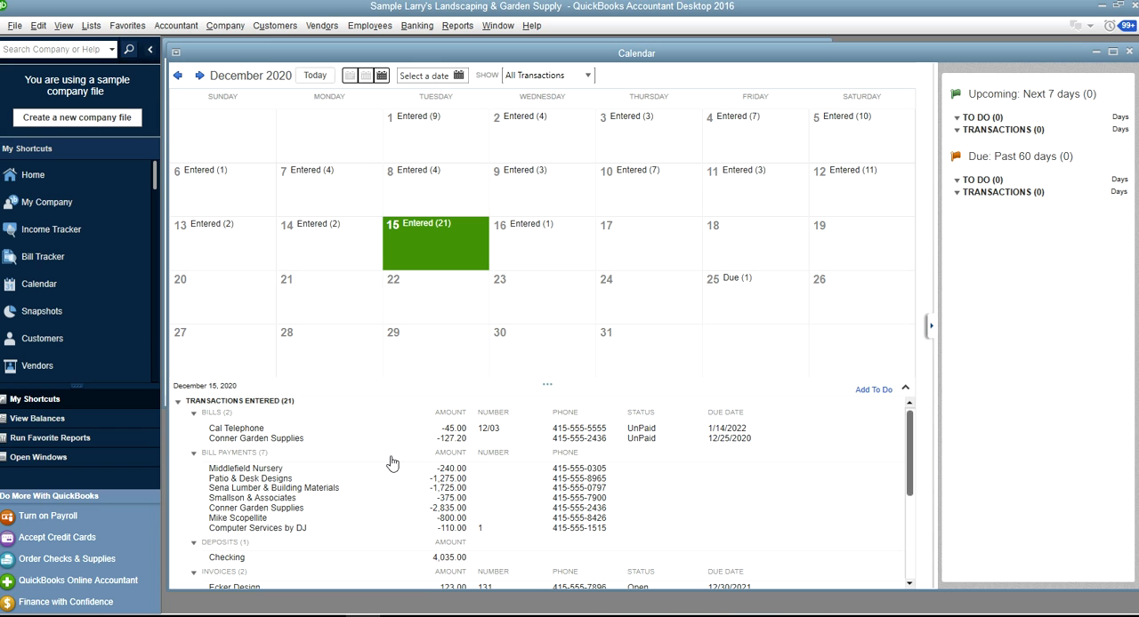
scroll("down", 3)
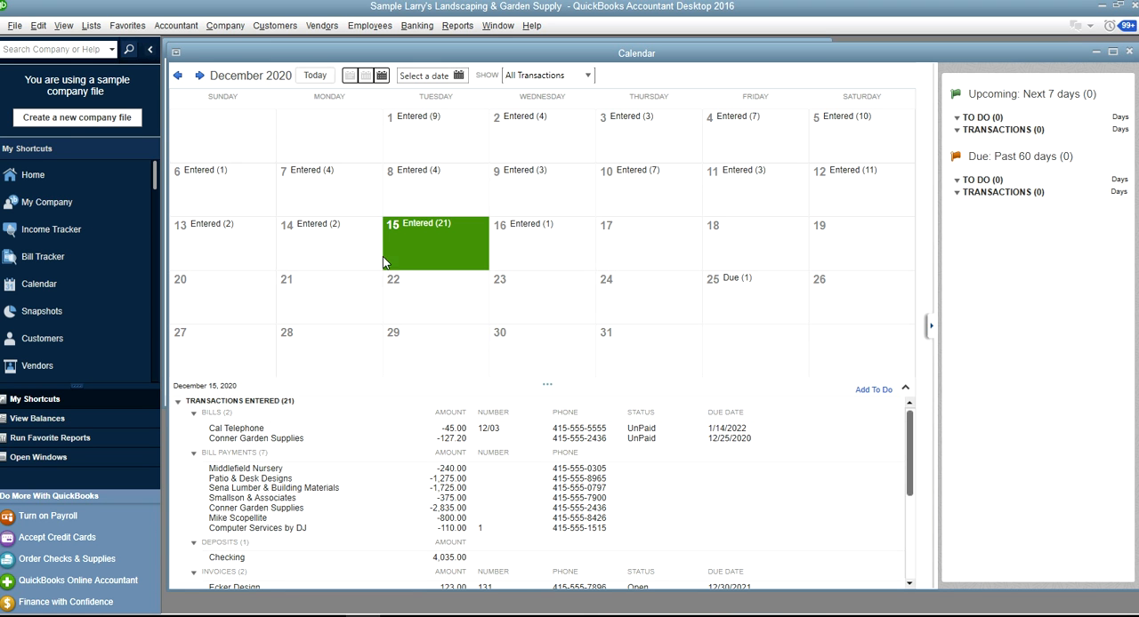
mouse_move(318, 435)
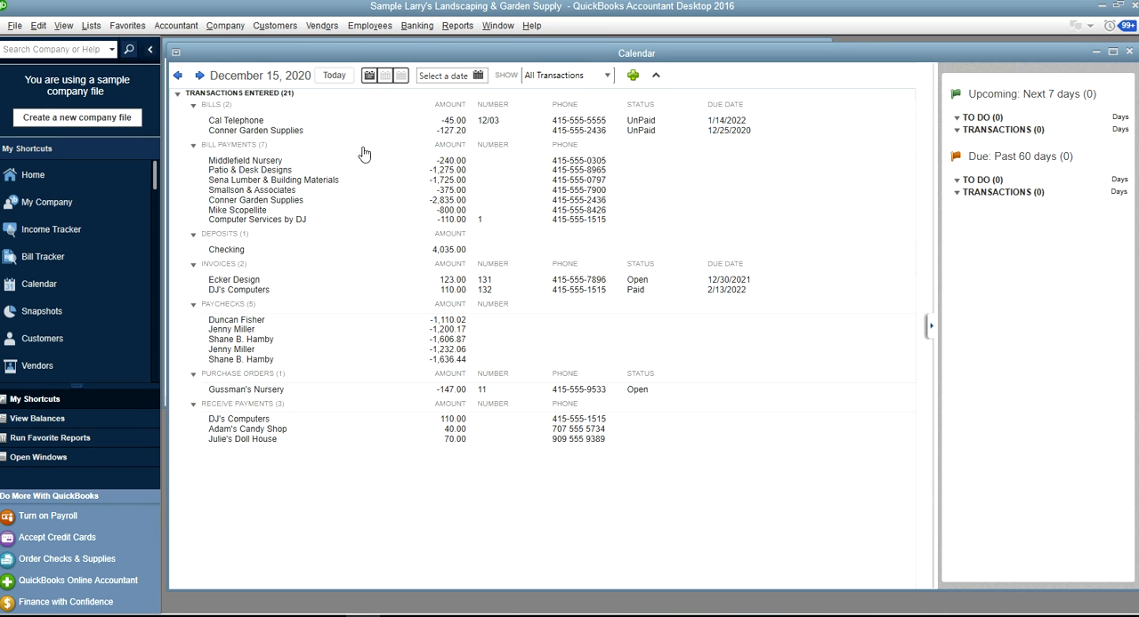
mouse_move(241, 122)
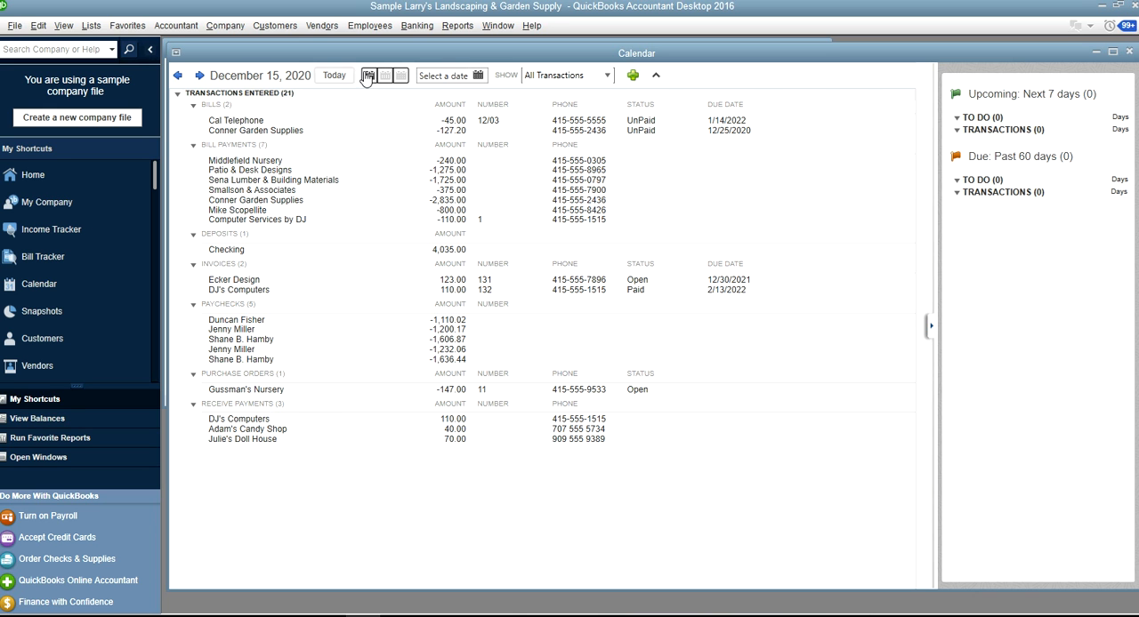
left_click(382, 75)
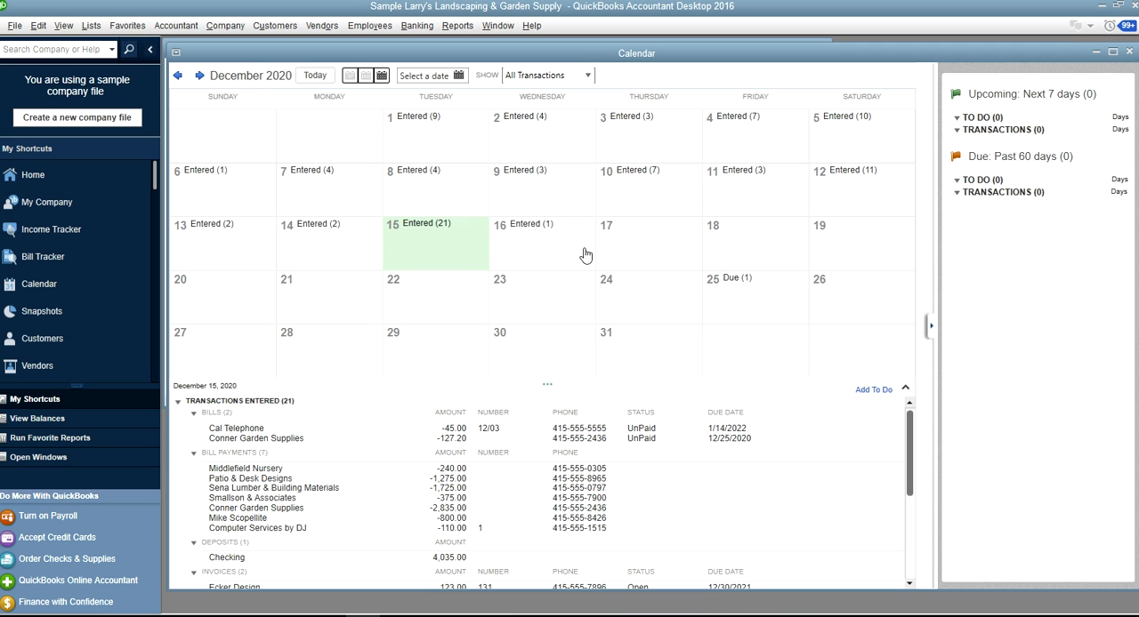
Select December 16 and its Great Statewide Bank bill in the calendar
left_click(541, 243)
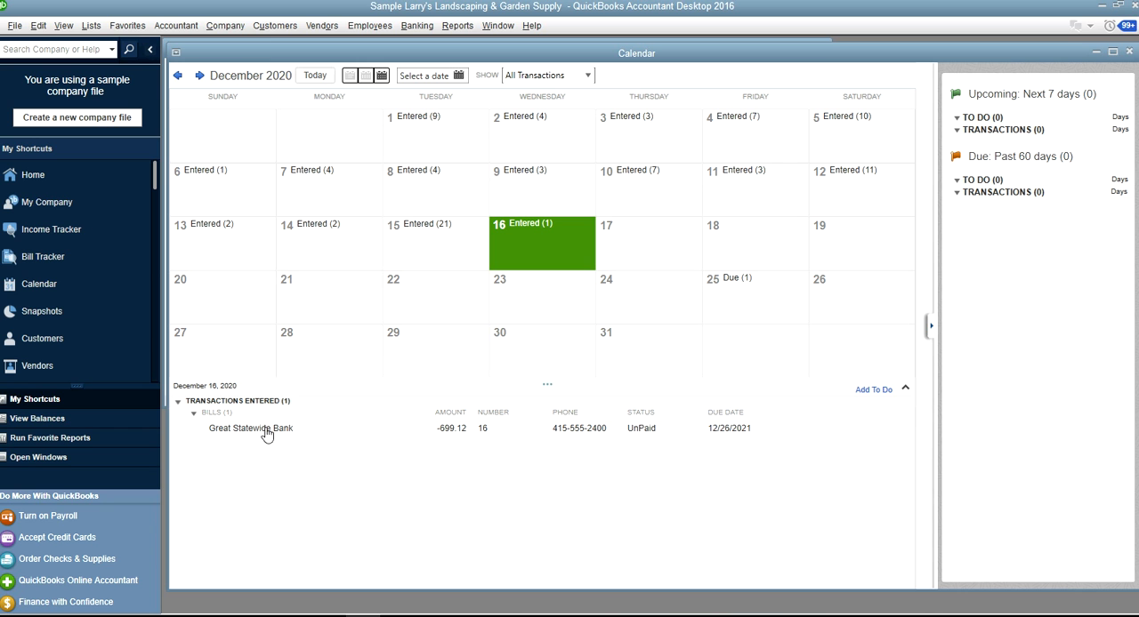
left_click(251, 428)
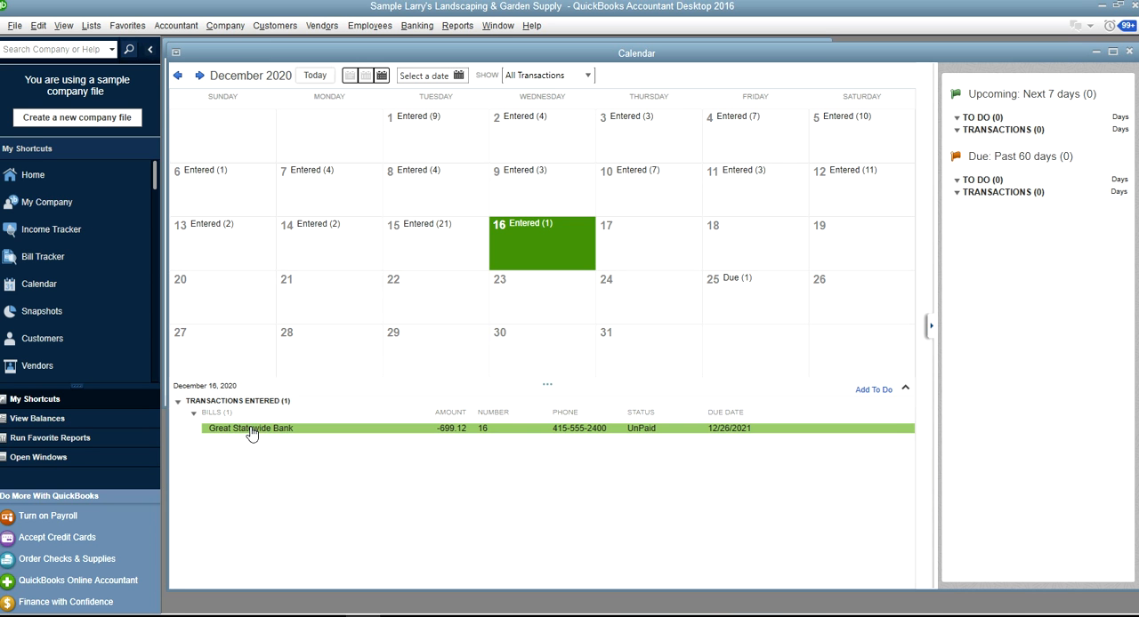
double_click(250, 428)
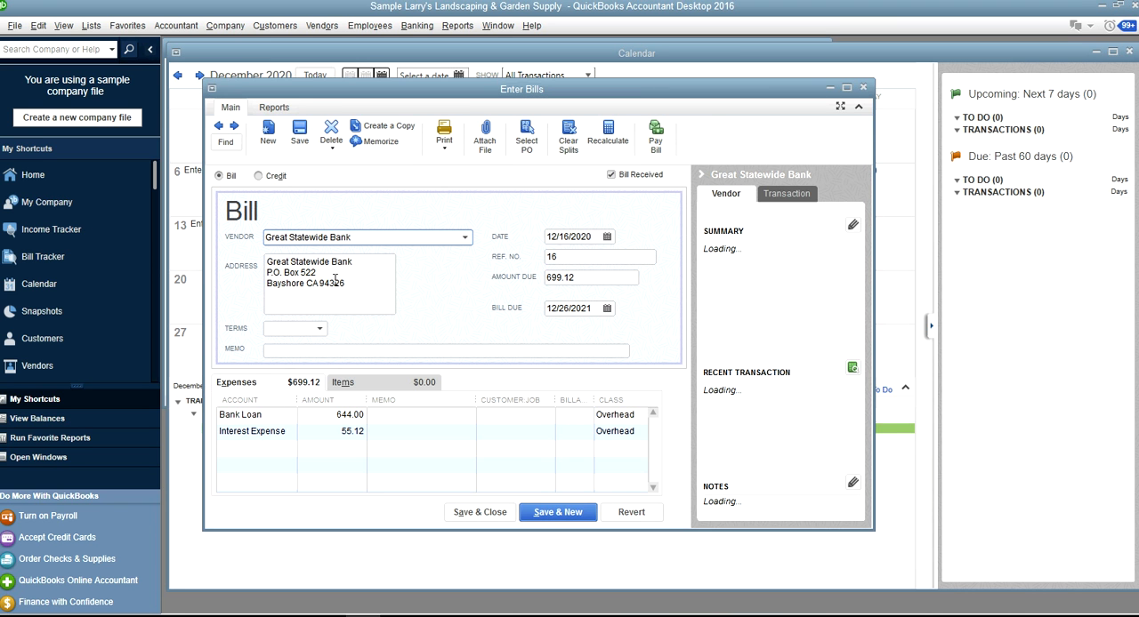
mouse_move(409, 221)
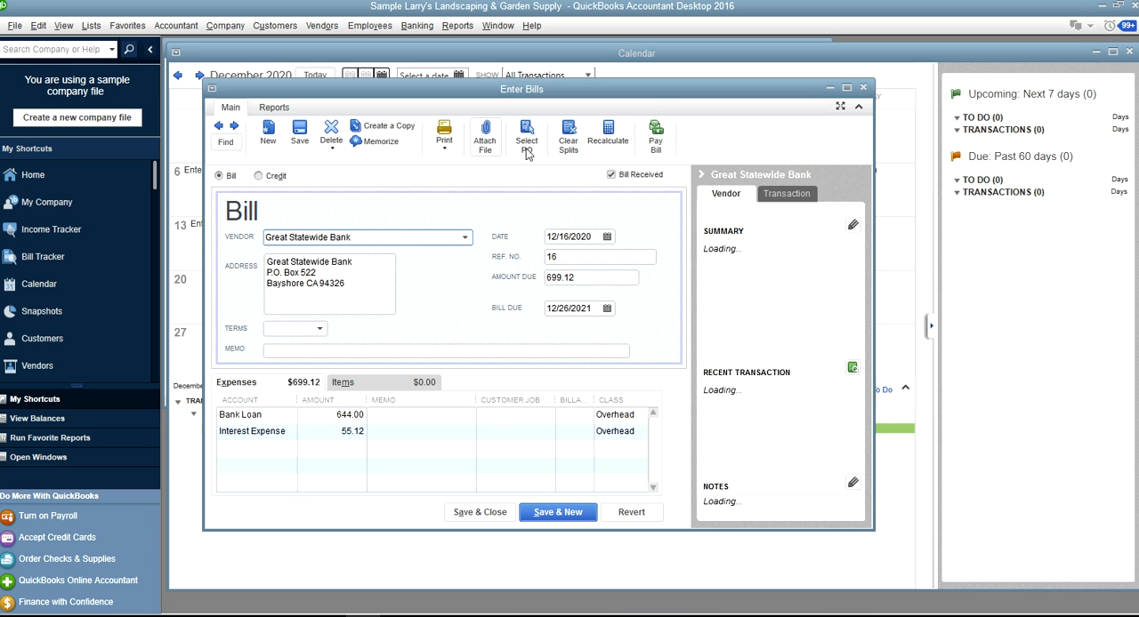
mouse_move(655, 133)
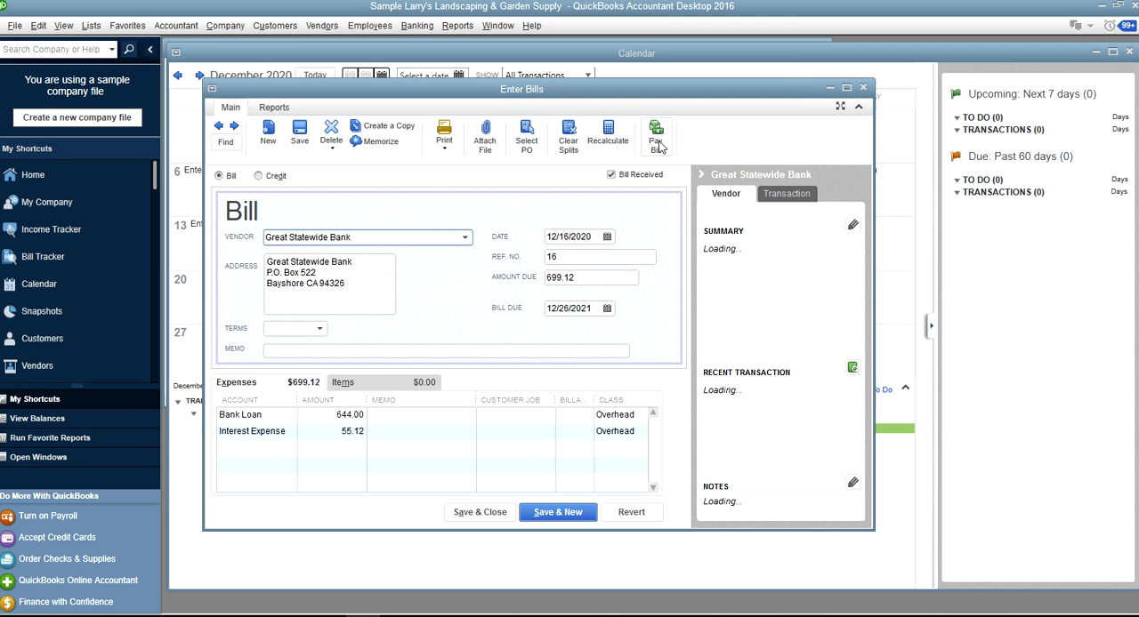
left_click(657, 138)
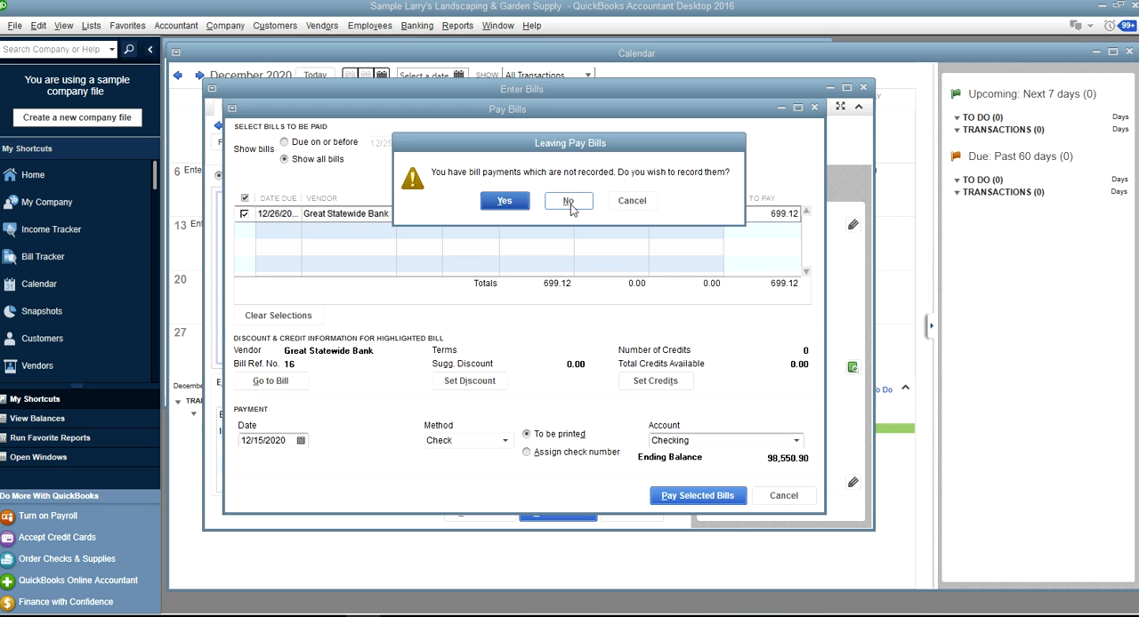
left_click(567, 200)
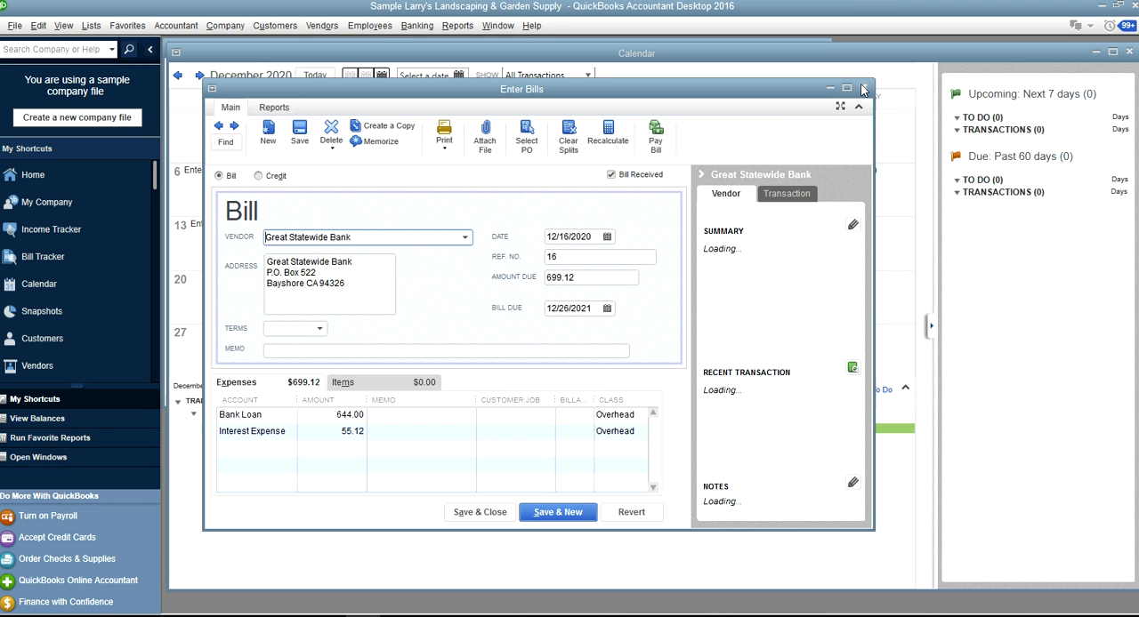
left_click(862, 88)
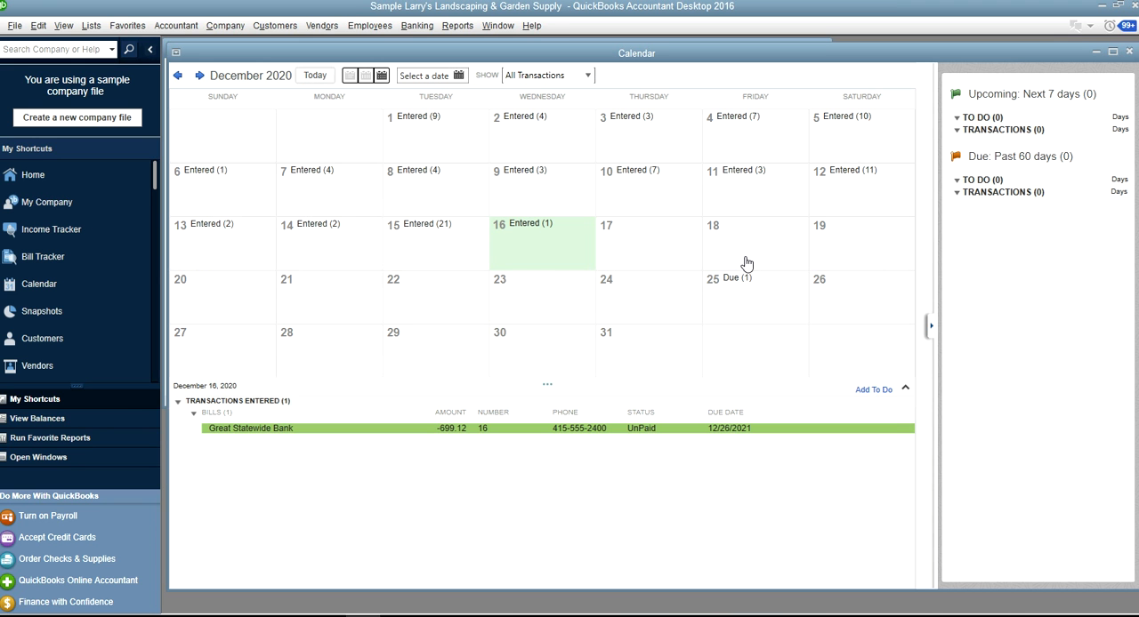
mouse_move(712, 231)
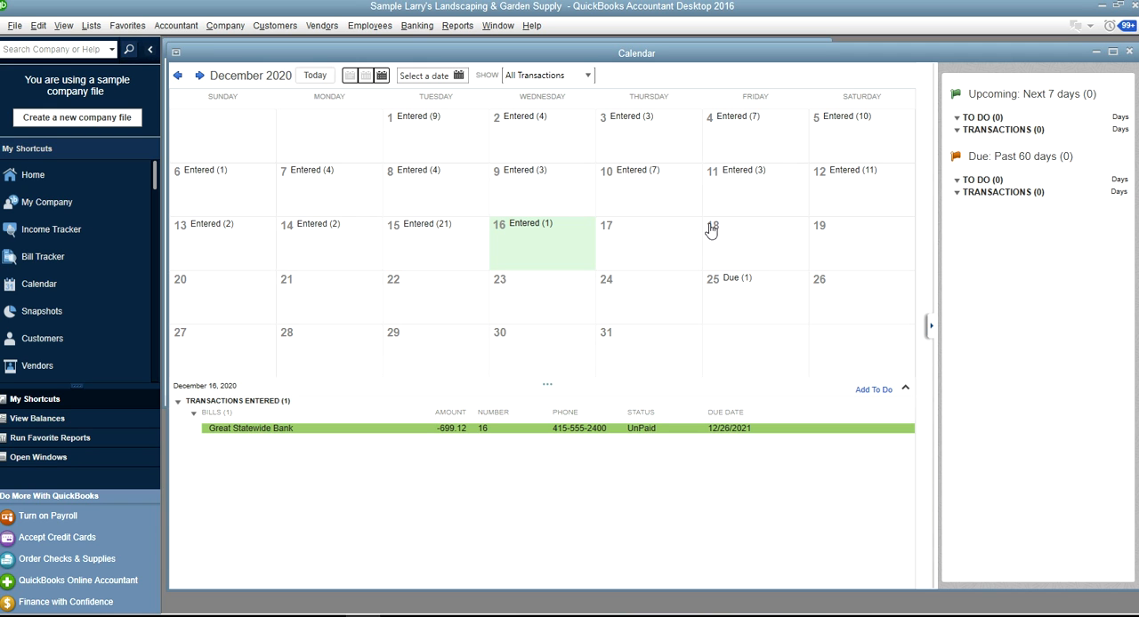
mouse_move(1054, 112)
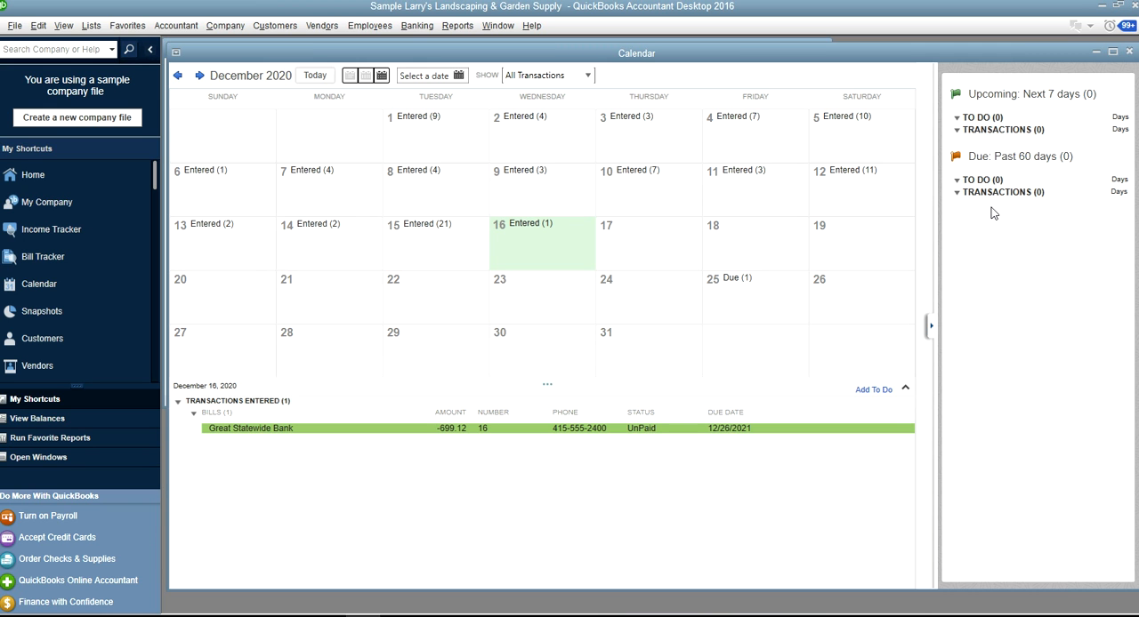
mouse_move(545, 256)
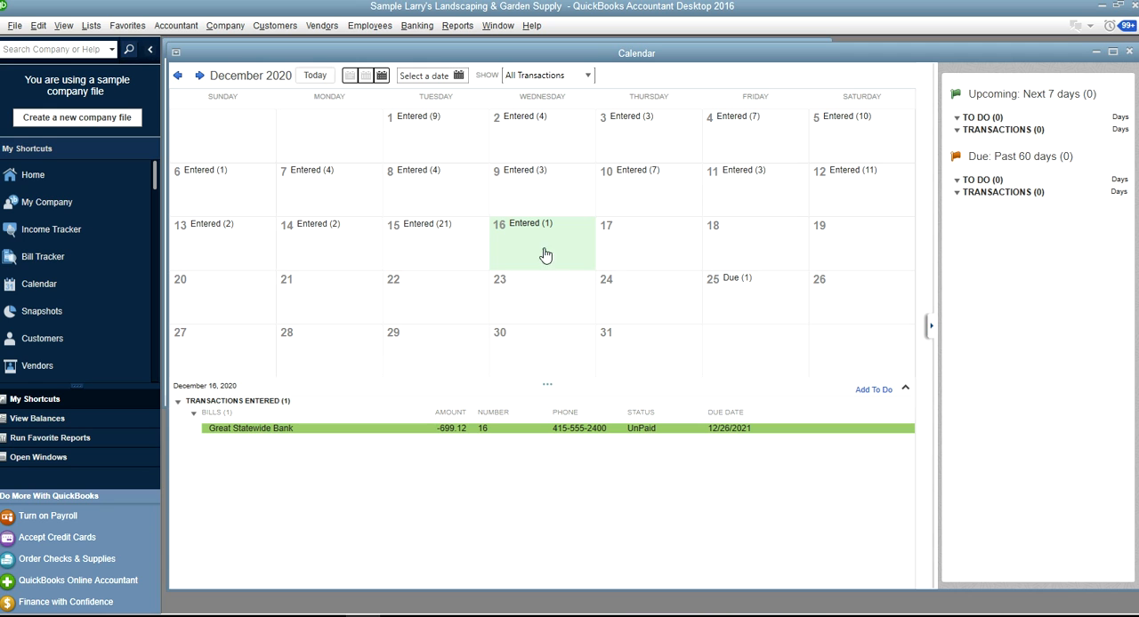
mouse_move(720, 476)
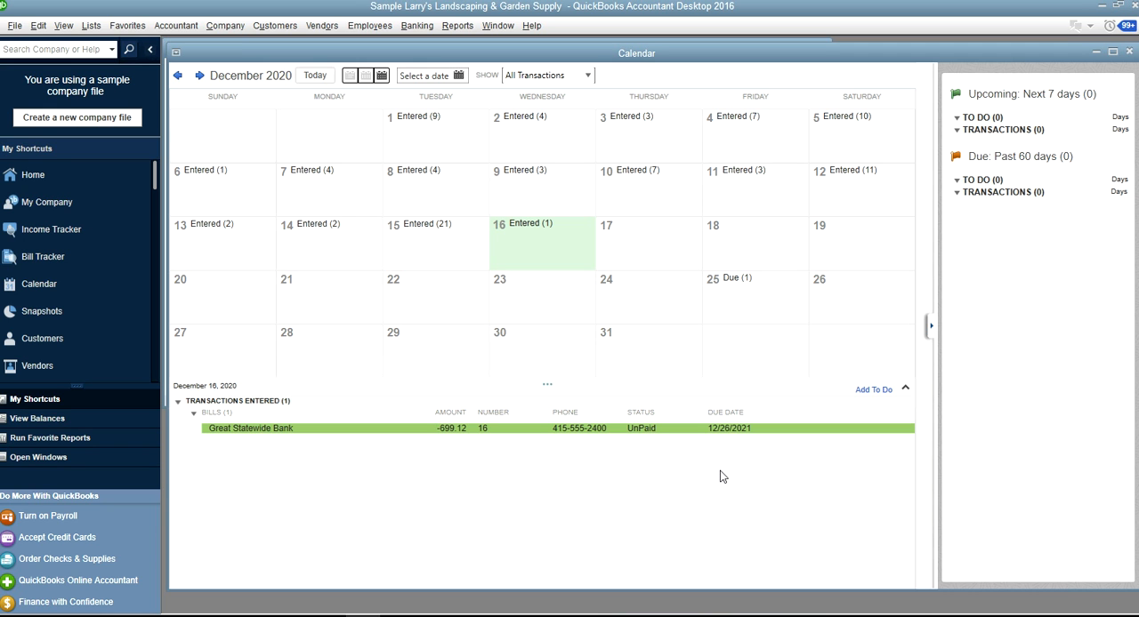
mouse_move(411, 106)
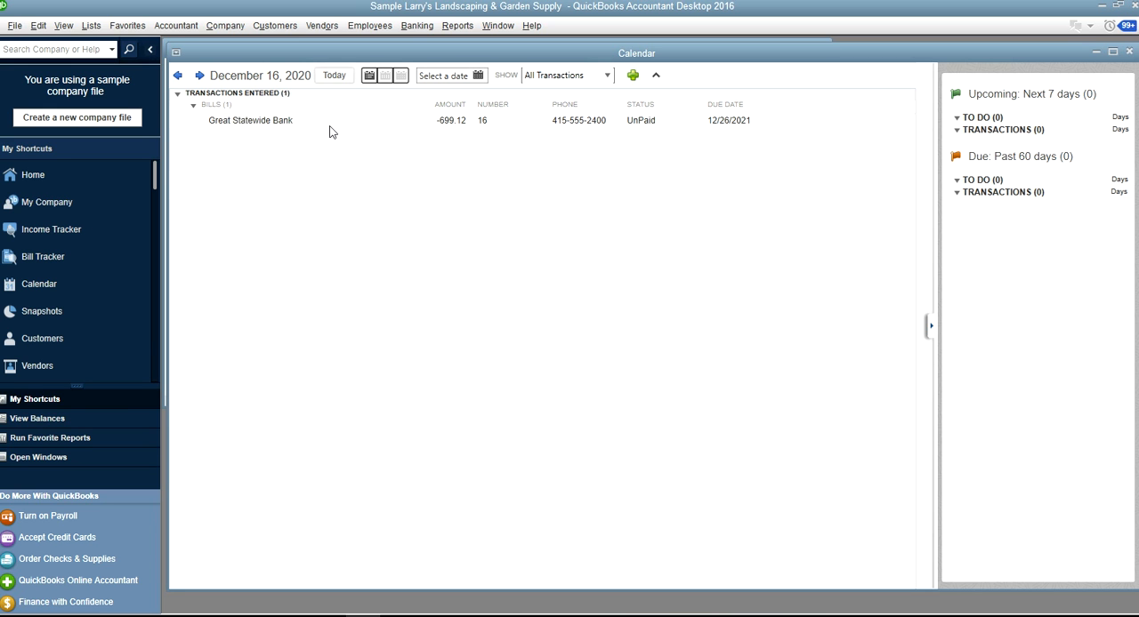
Switch the calendar to Week view, then back to Month view
left_click(378, 75)
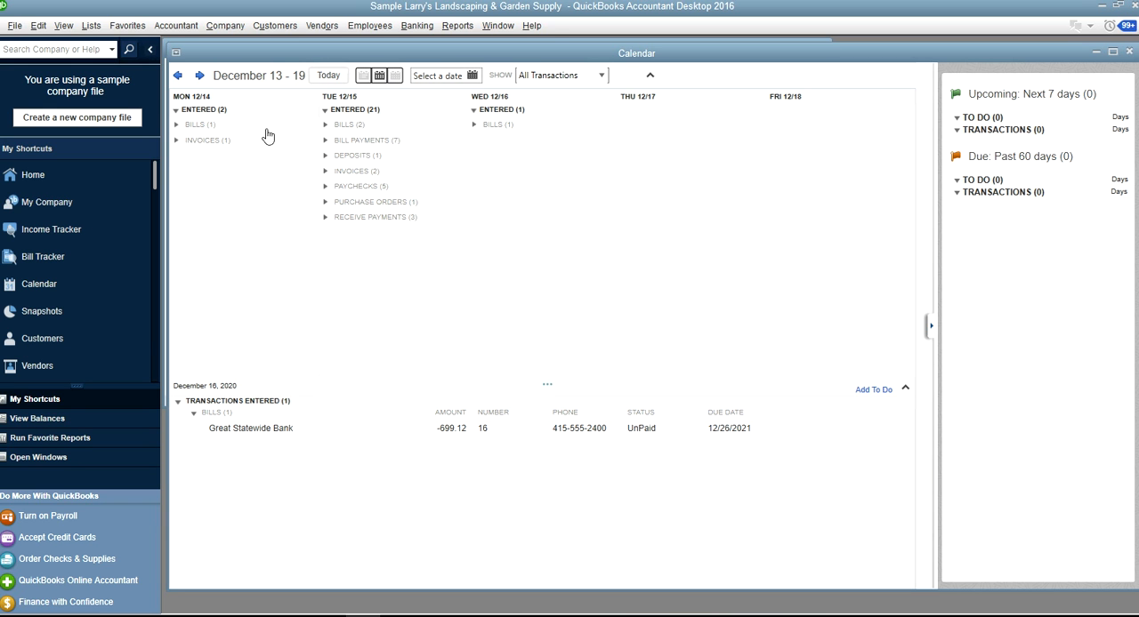
mouse_move(235, 139)
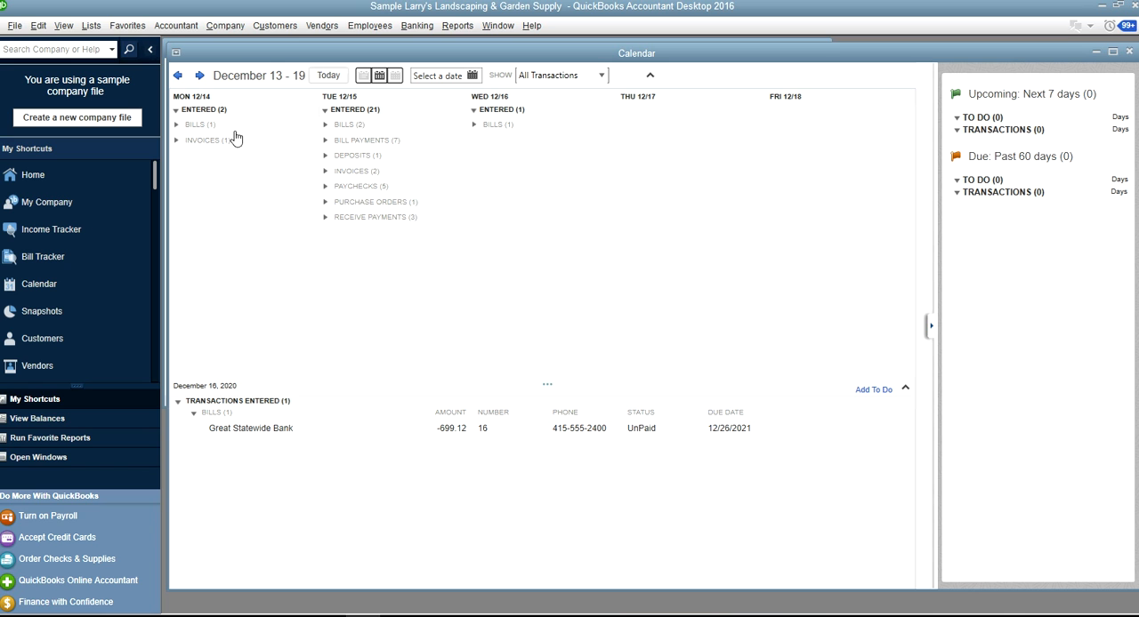
mouse_move(388, 110)
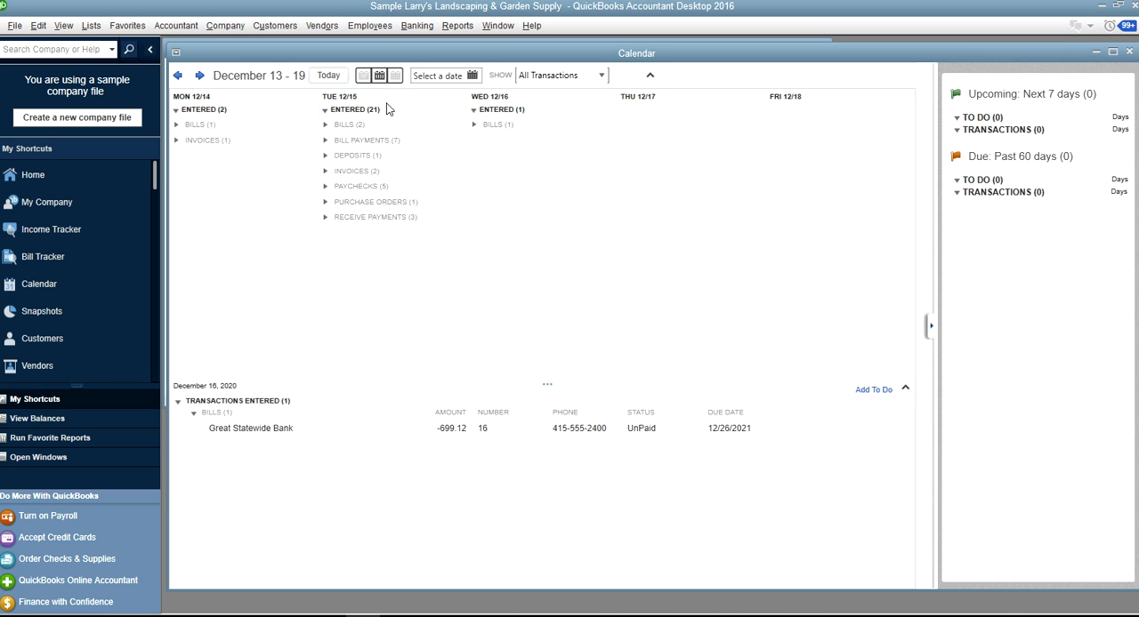
left_click(380, 74)
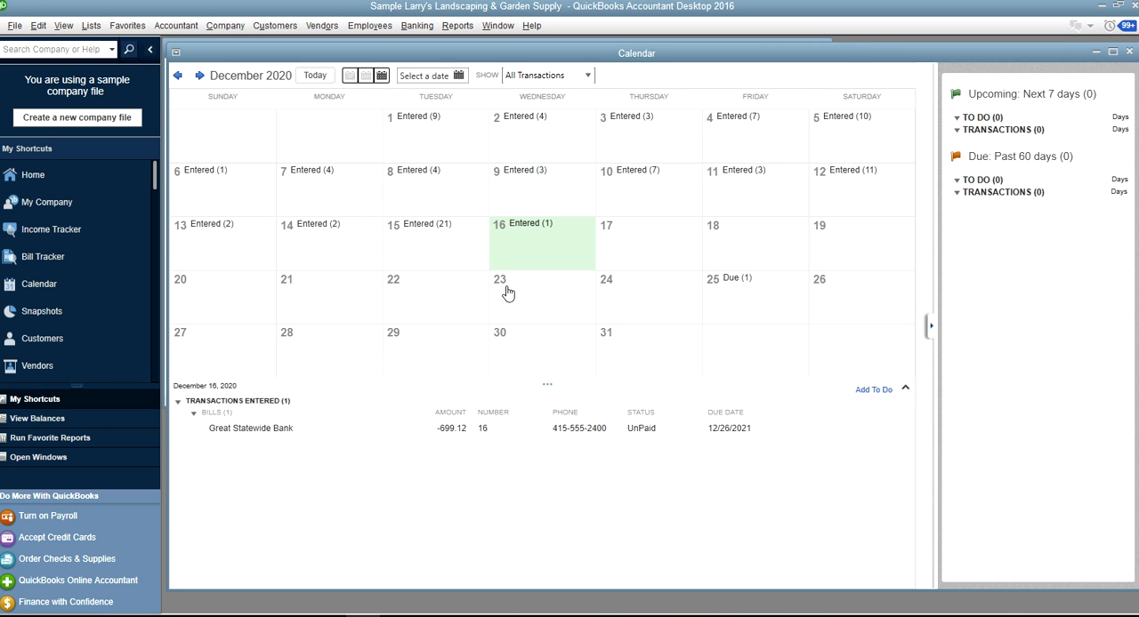
mouse_move(459, 75)
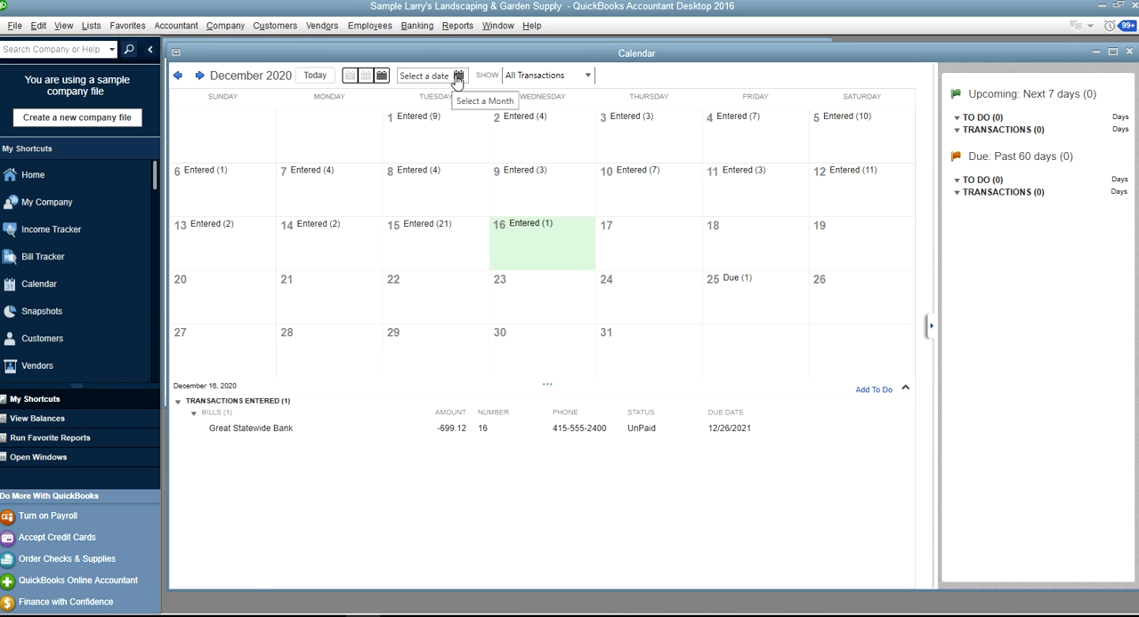
left_click(392, 241)
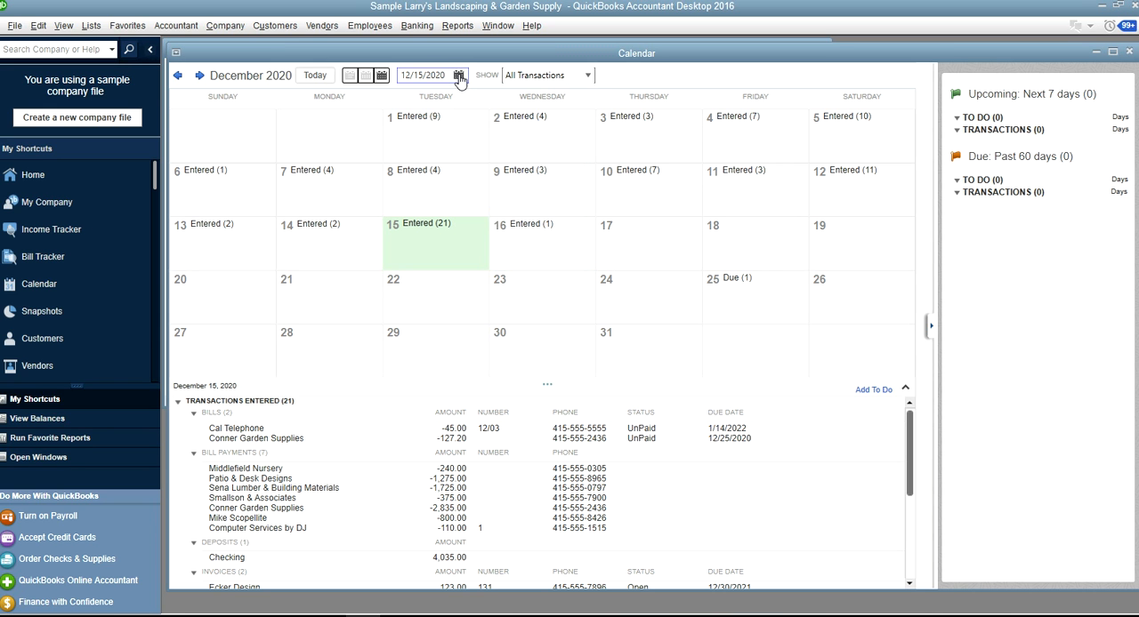
mouse_move(501, 175)
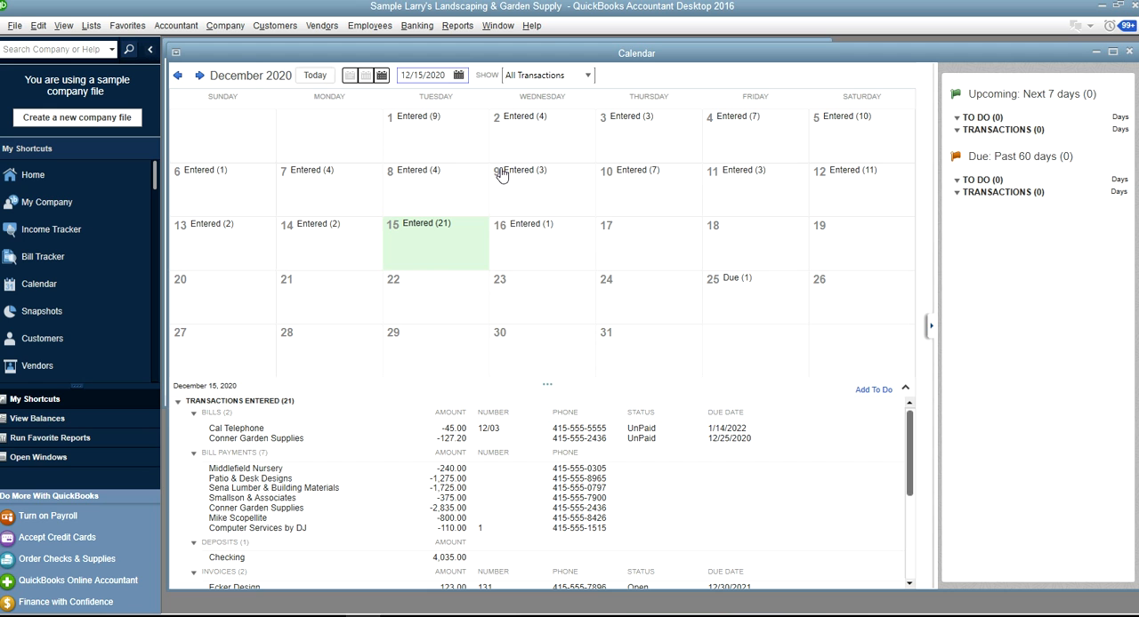
left_click(459, 75)
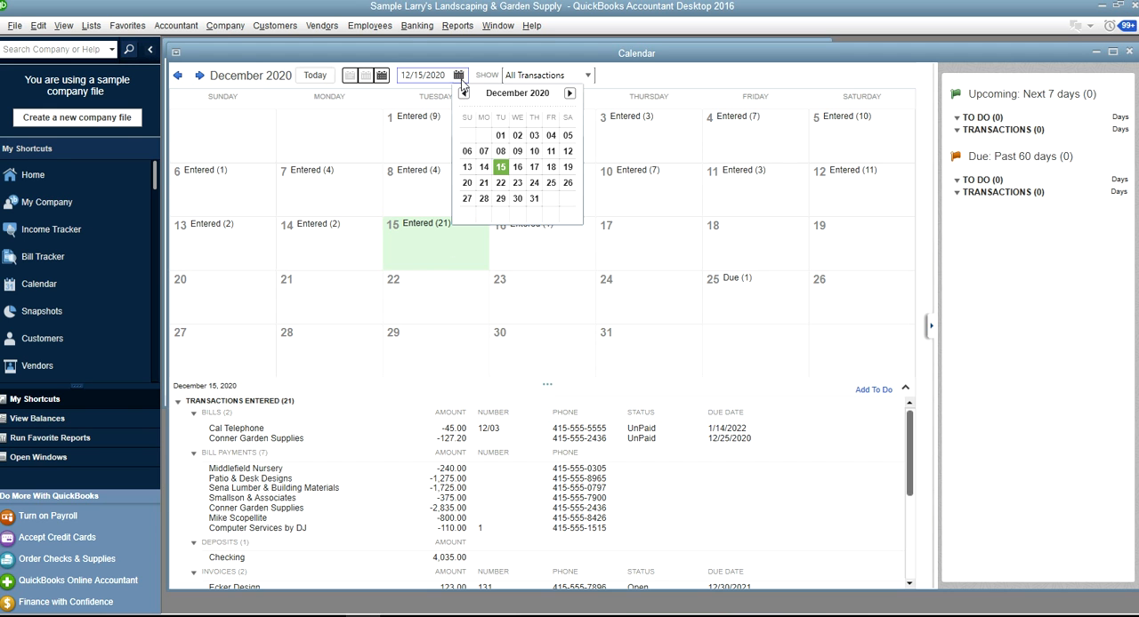
left_click(517, 167)
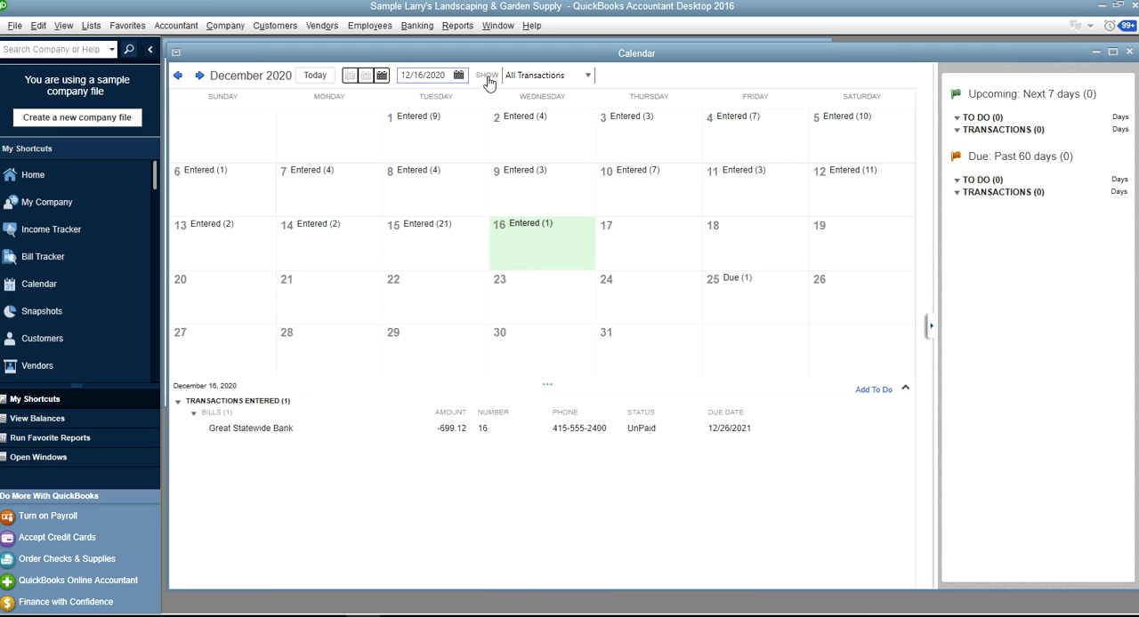
left_click(585, 74)
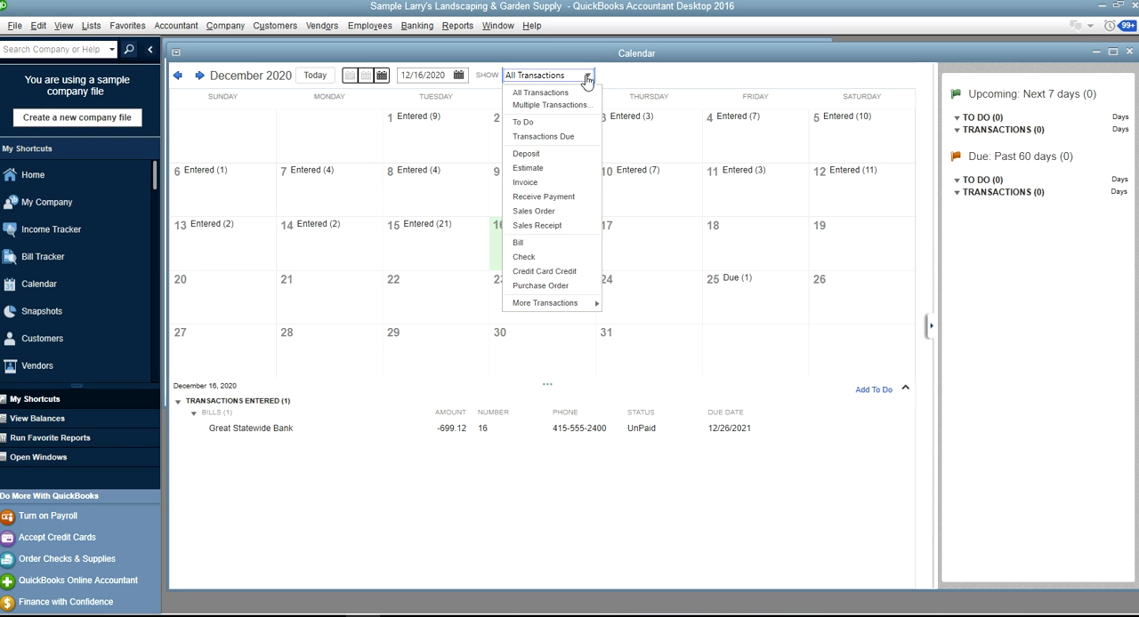
mouse_move(555, 154)
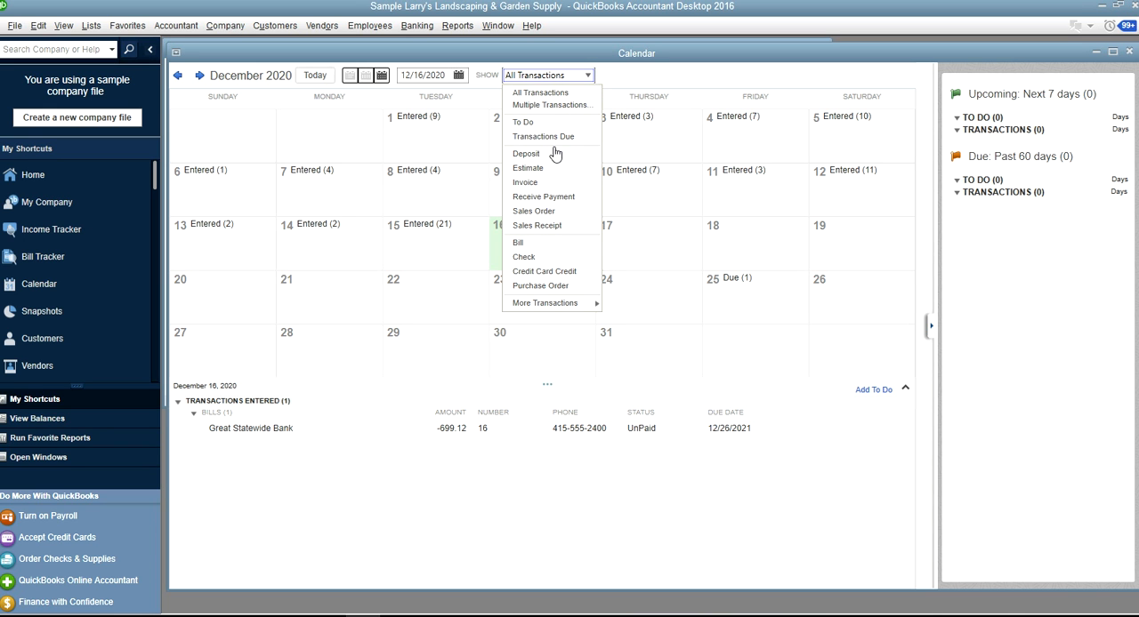
mouse_move(541, 122)
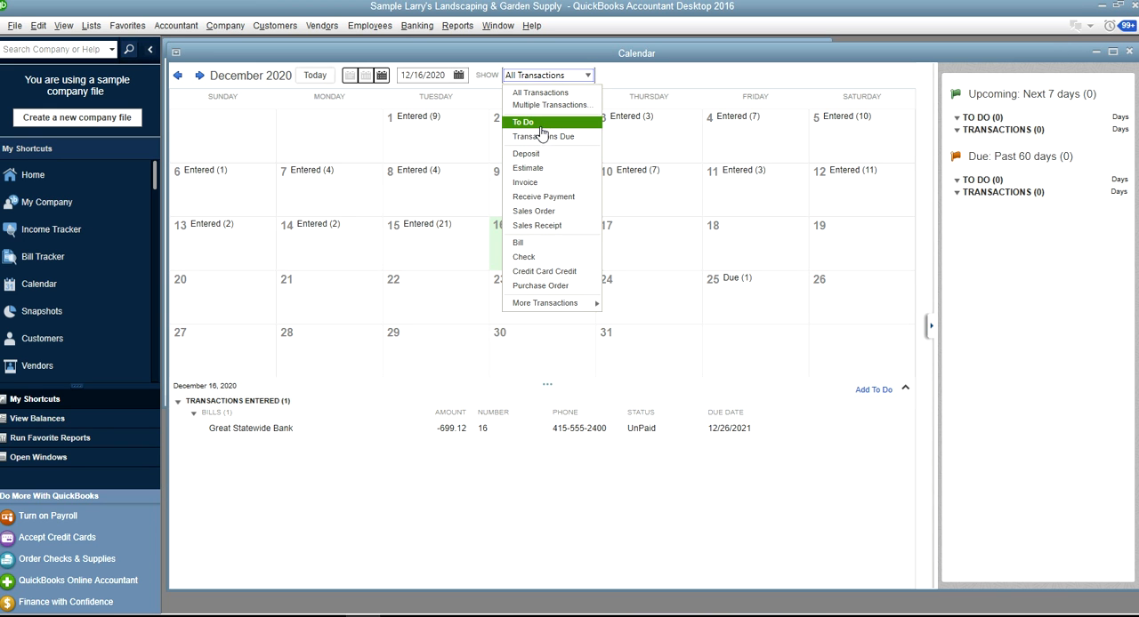
mouse_move(542, 197)
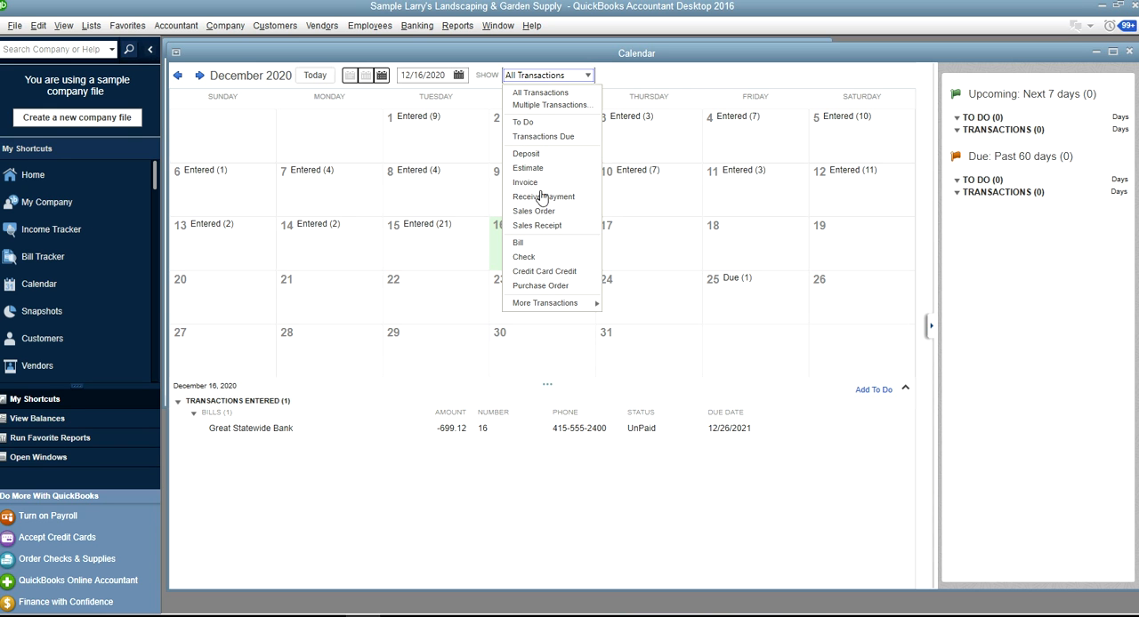
mouse_move(544, 304)
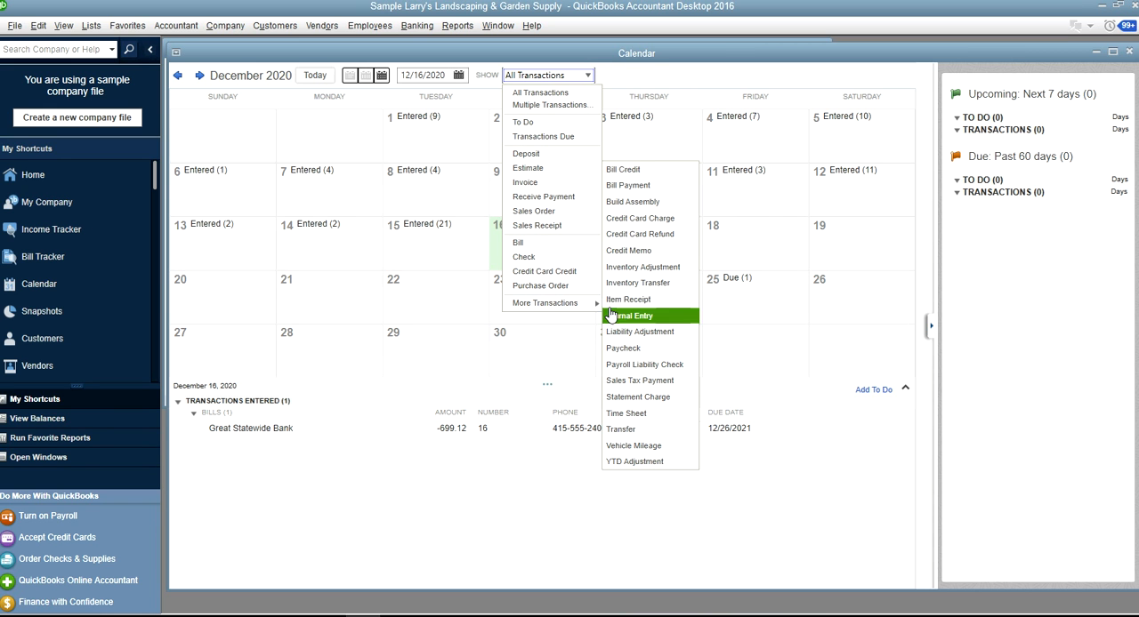
mouse_move(628, 299)
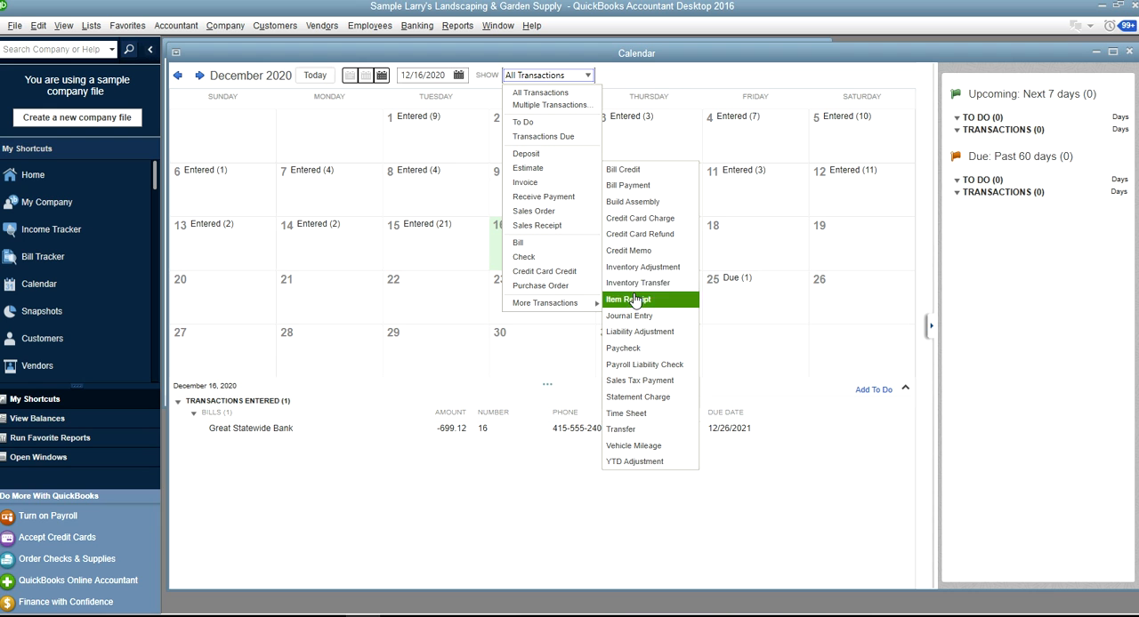
mouse_move(643, 266)
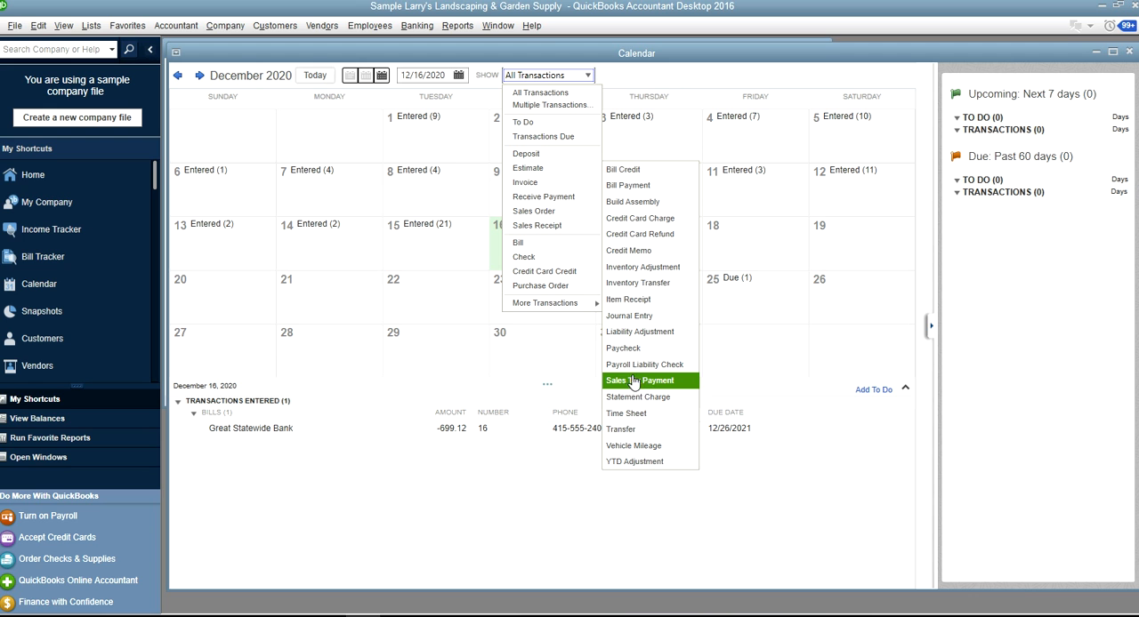
mouse_move(640, 330)
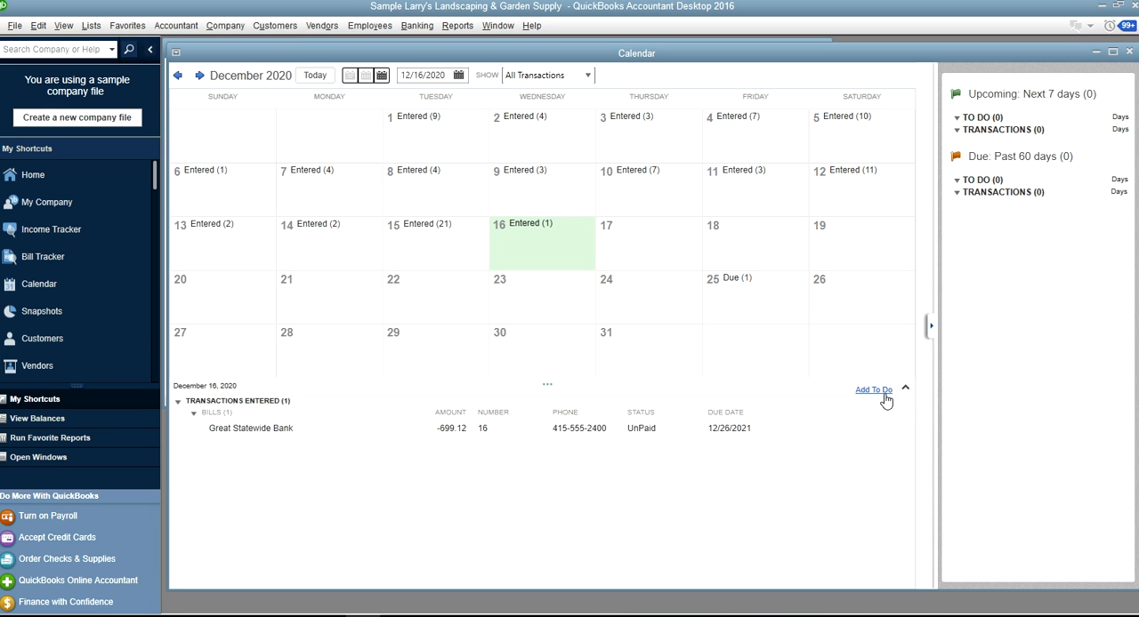
mouse_move(879, 397)
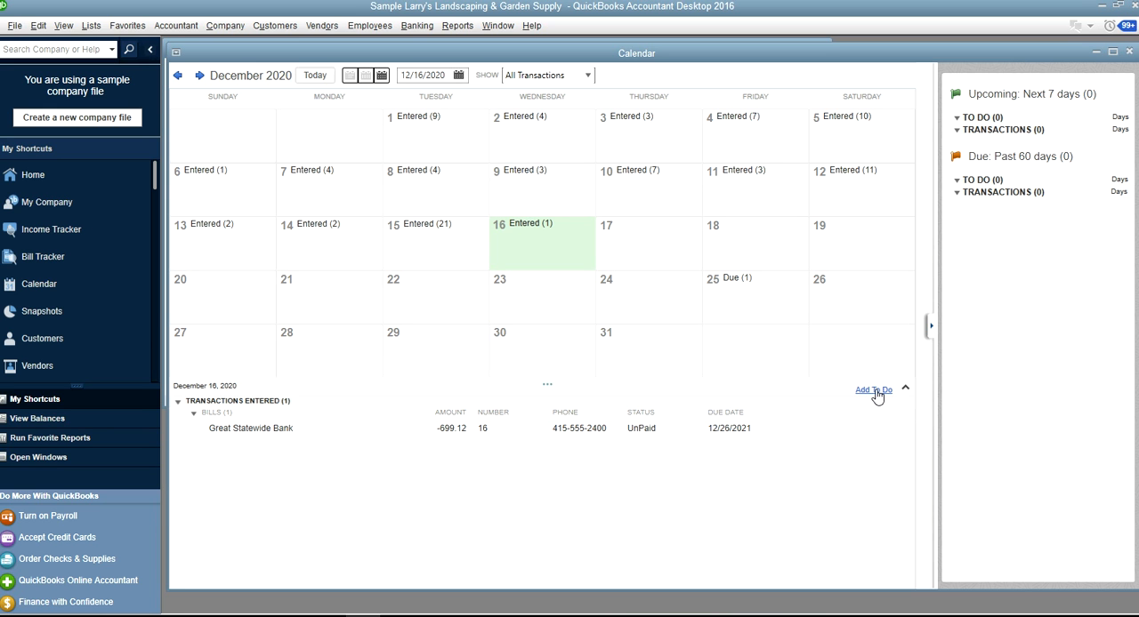
Start a new Call To Do linked to customer Adam's Candy Shop
left_click(873, 389)
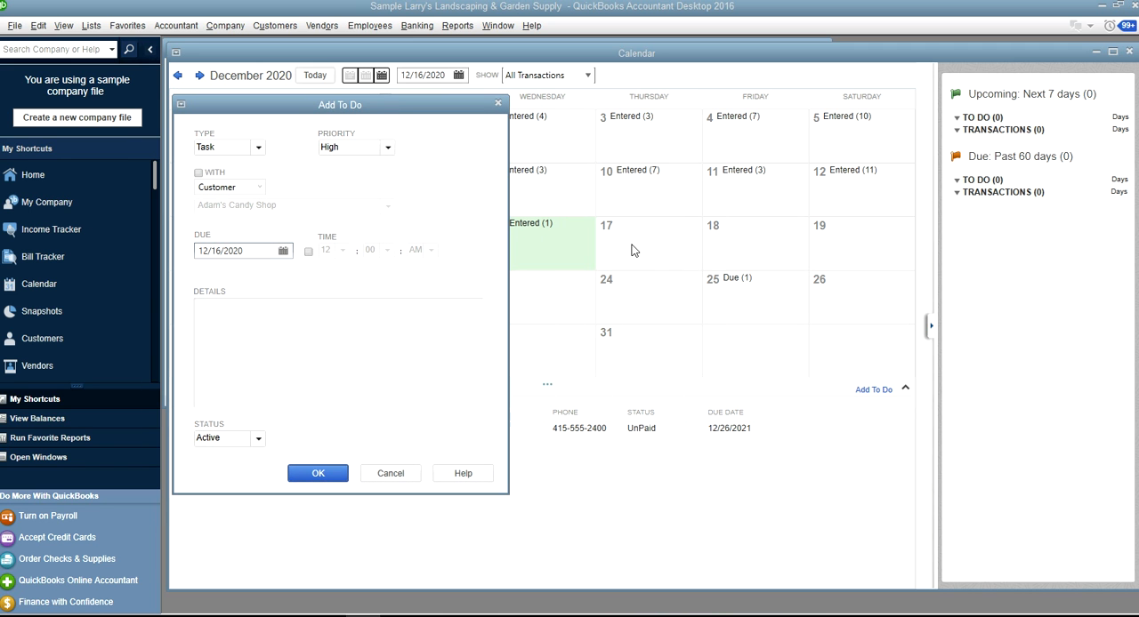
mouse_move(370, 189)
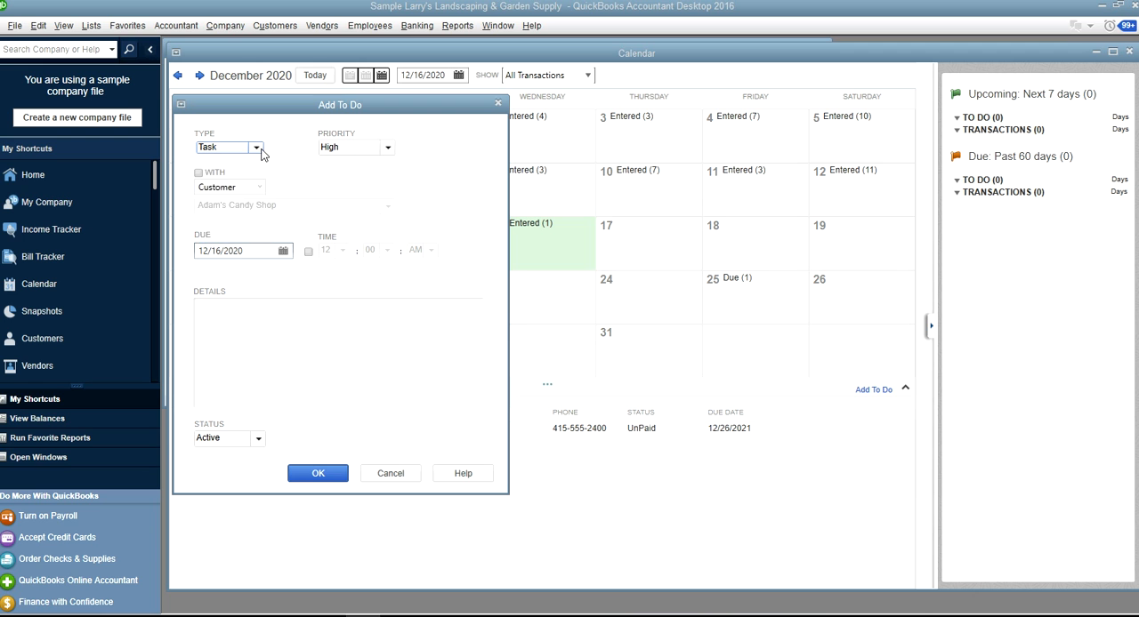
left_click(257, 147)
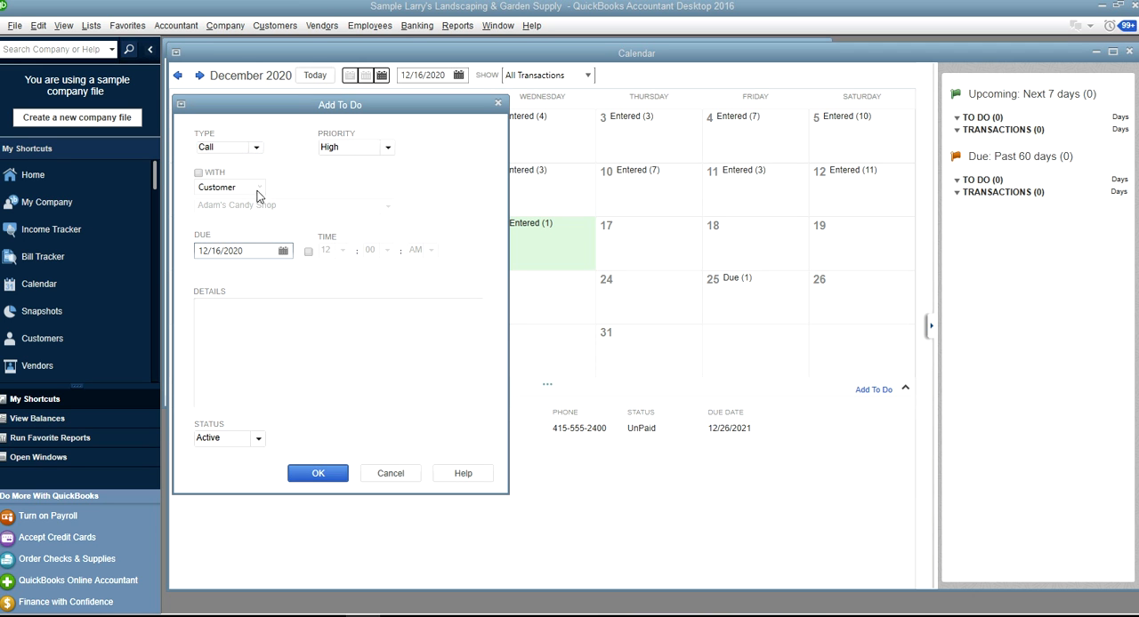
mouse_move(298, 207)
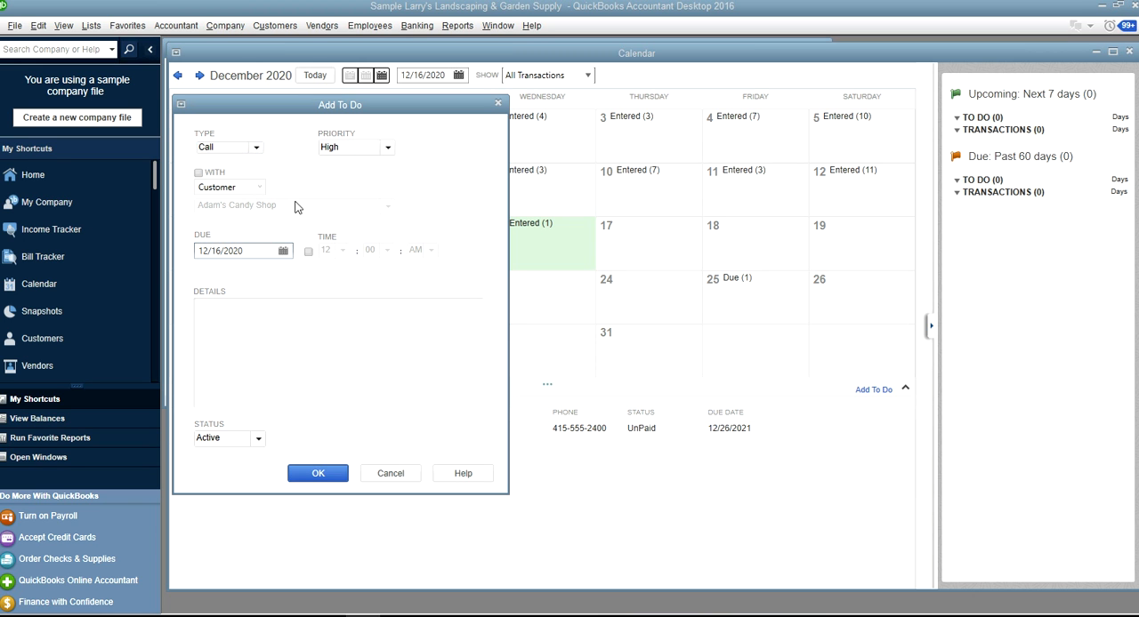
left_click(198, 172)
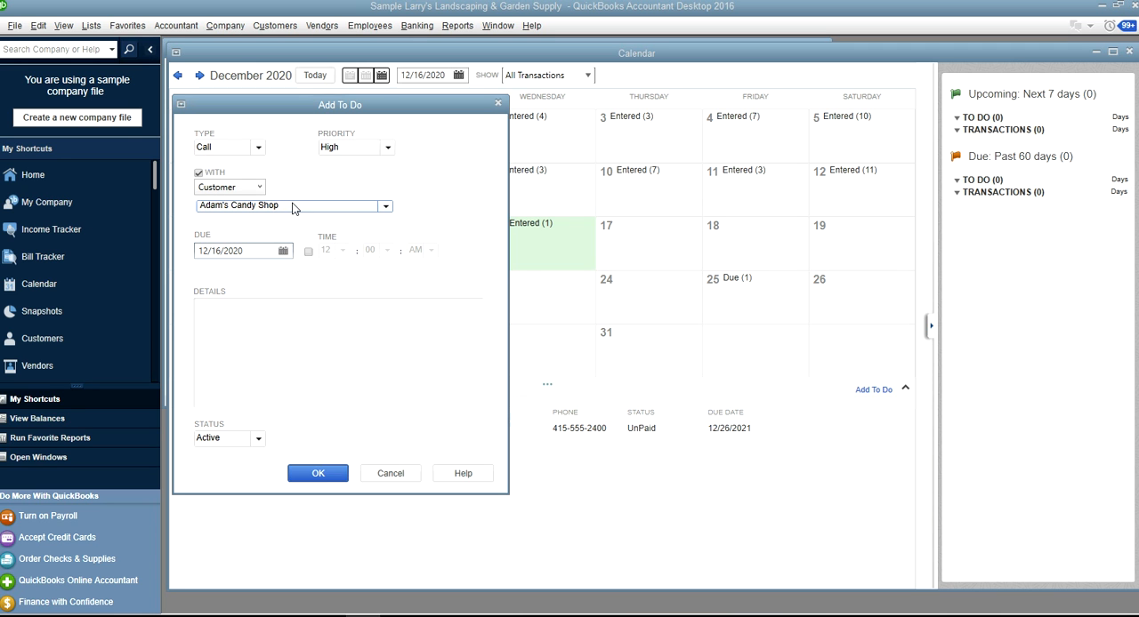
left_click(338, 351)
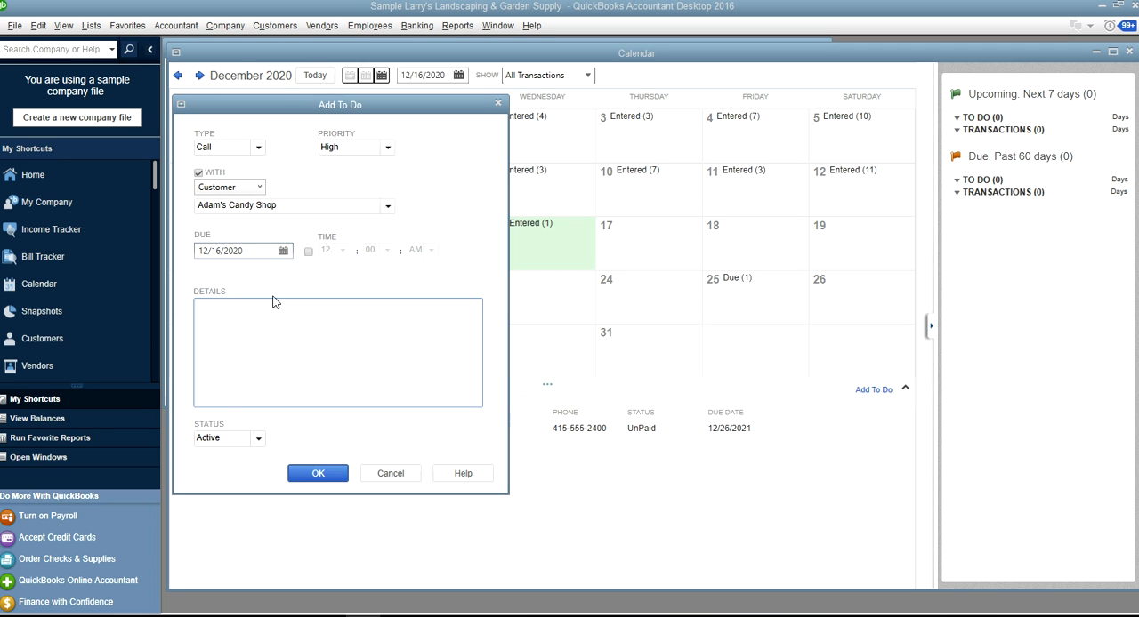
Set the due date to 12/17/2020, enter details about checking on bids, and save
left_click(282, 250)
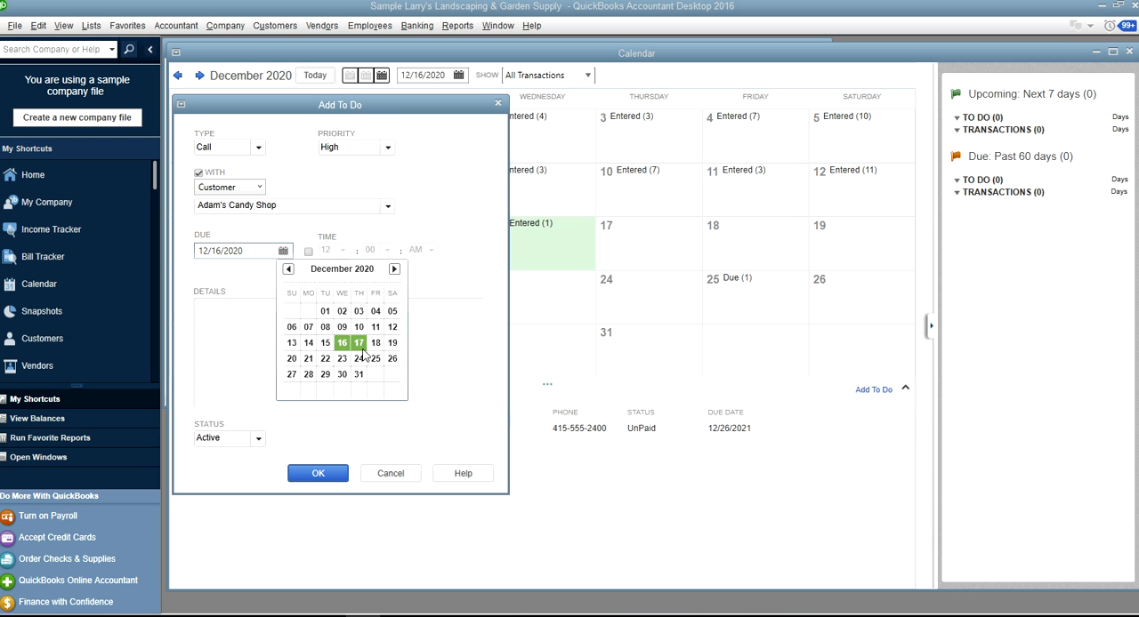
left_click(359, 342)
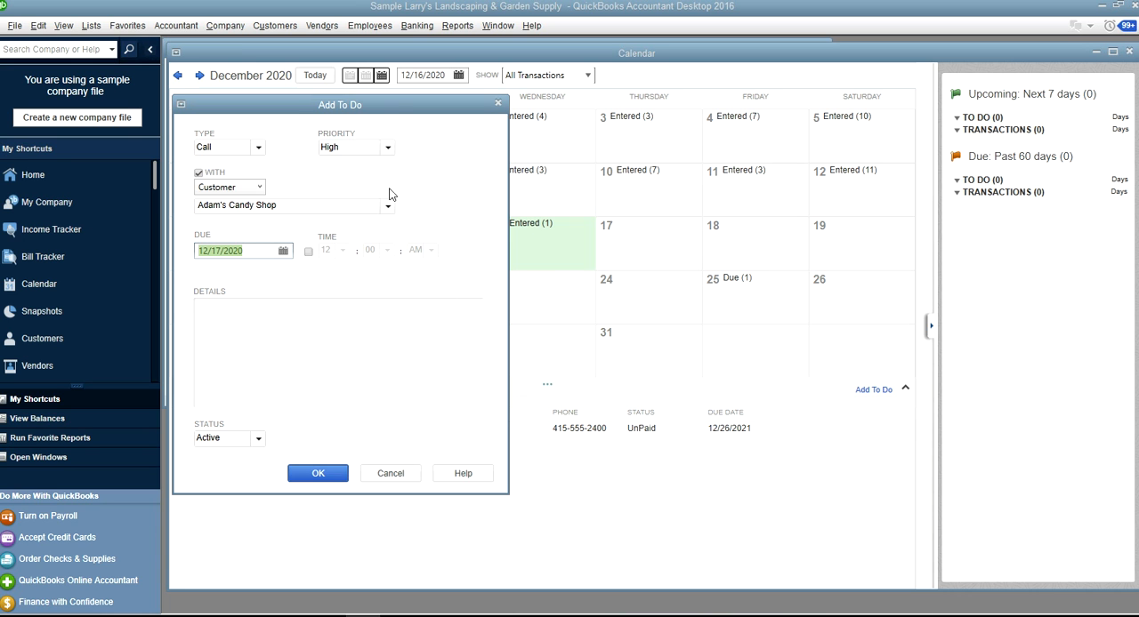
mouse_move(336, 256)
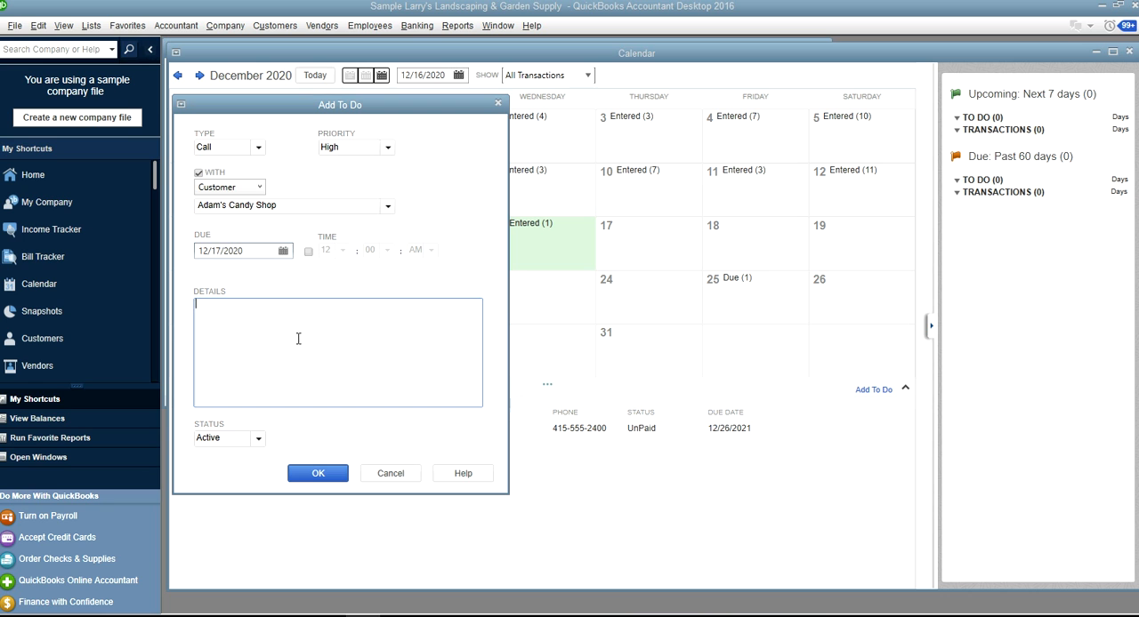
type("c")
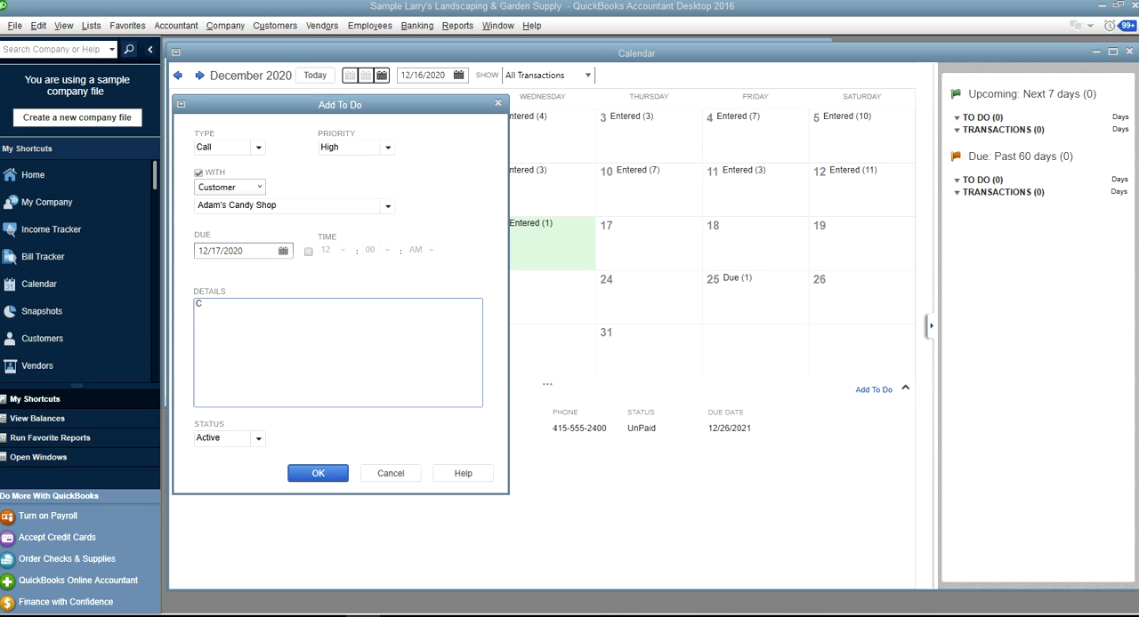
type("all Adam to check on our bu")
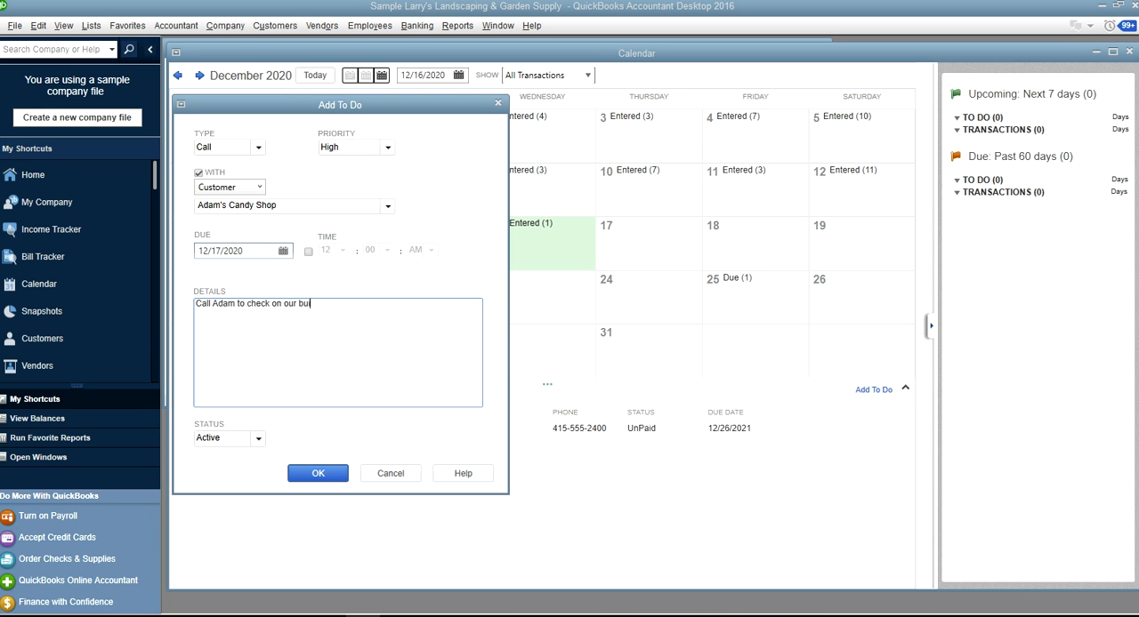
type("id")
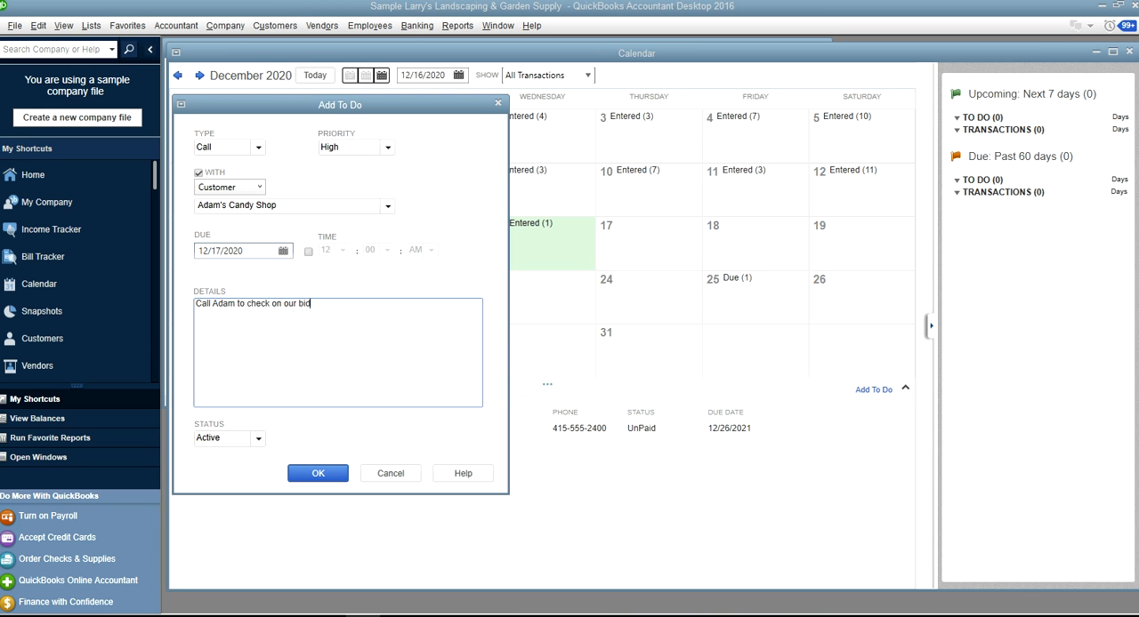
type("s.")
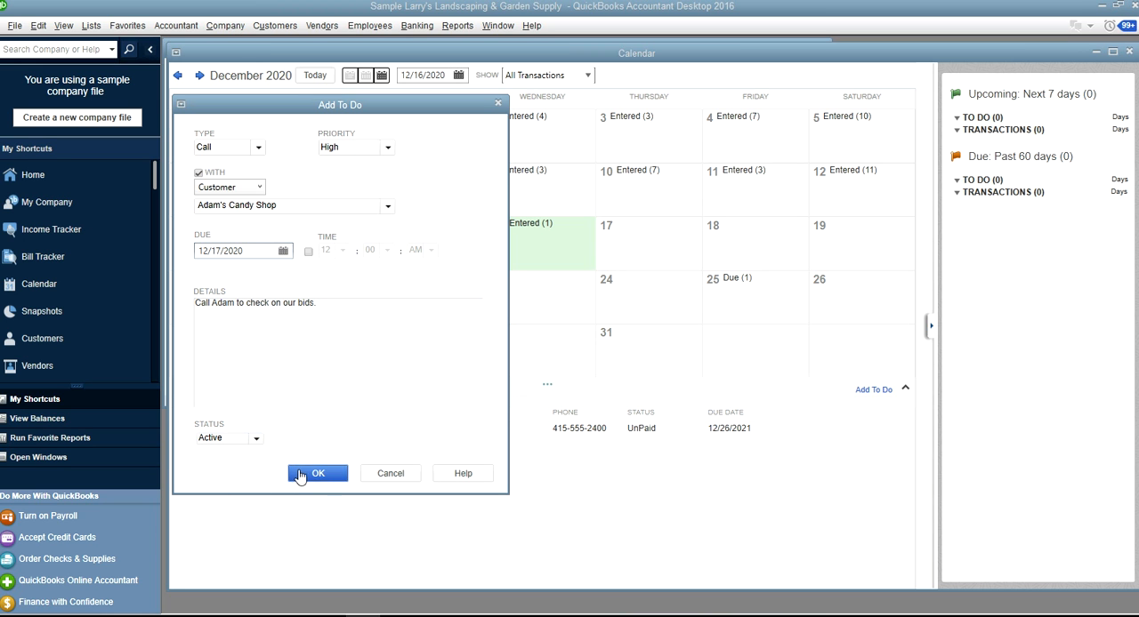
left_click(318, 473)
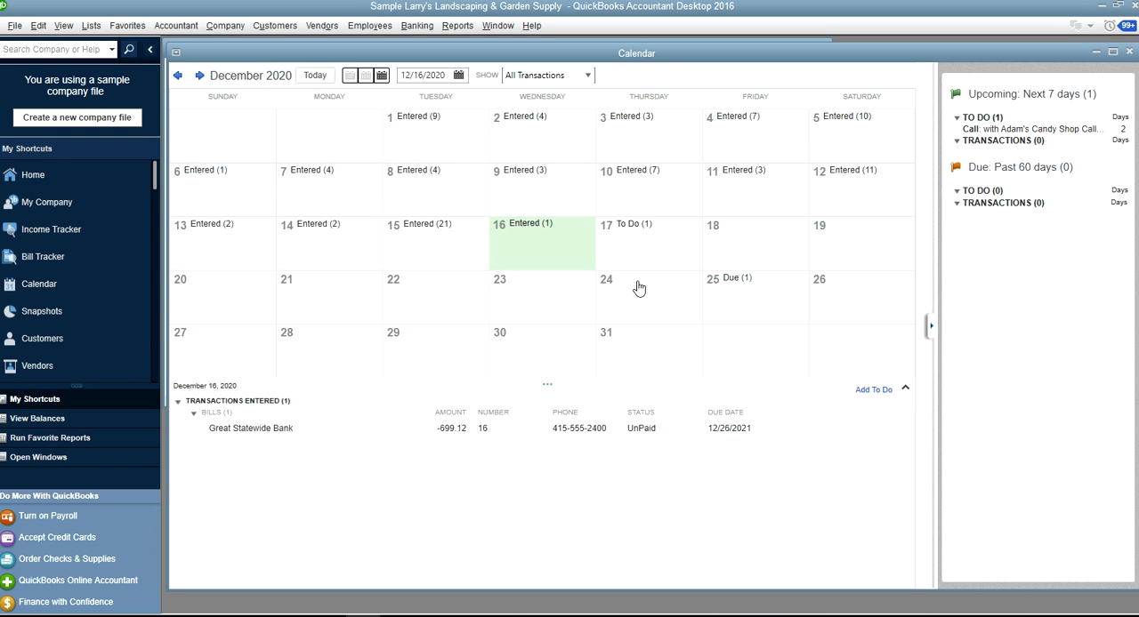
Select December 17 to list the Adam's Candy Shop call To Do
left_click(648, 244)
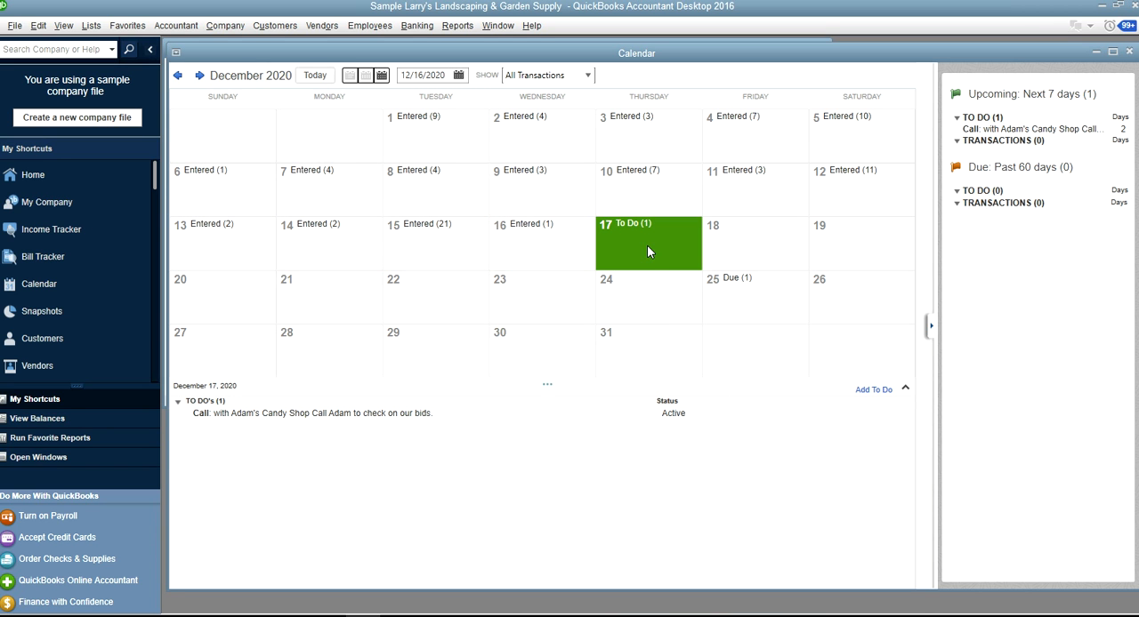
mouse_move(344, 416)
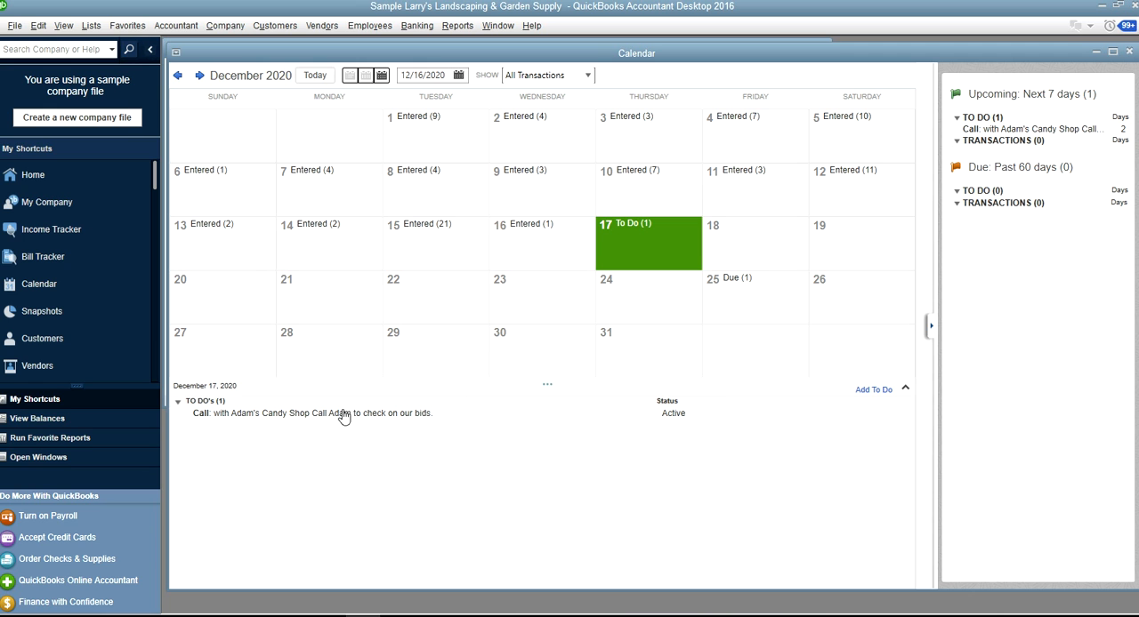
mouse_move(989, 147)
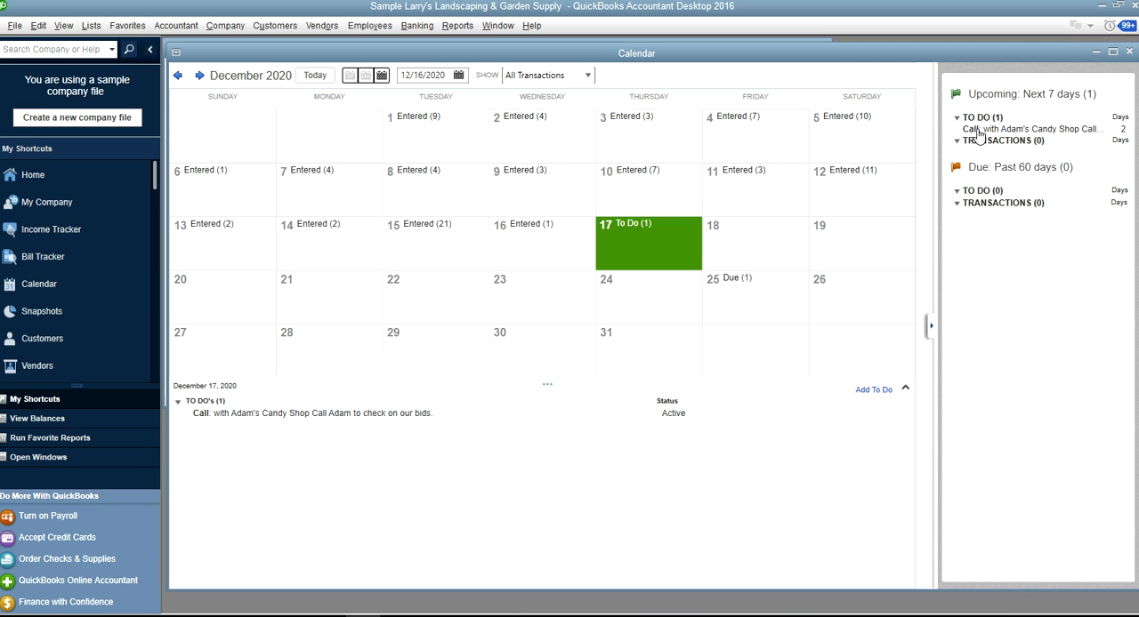
mouse_move(546, 173)
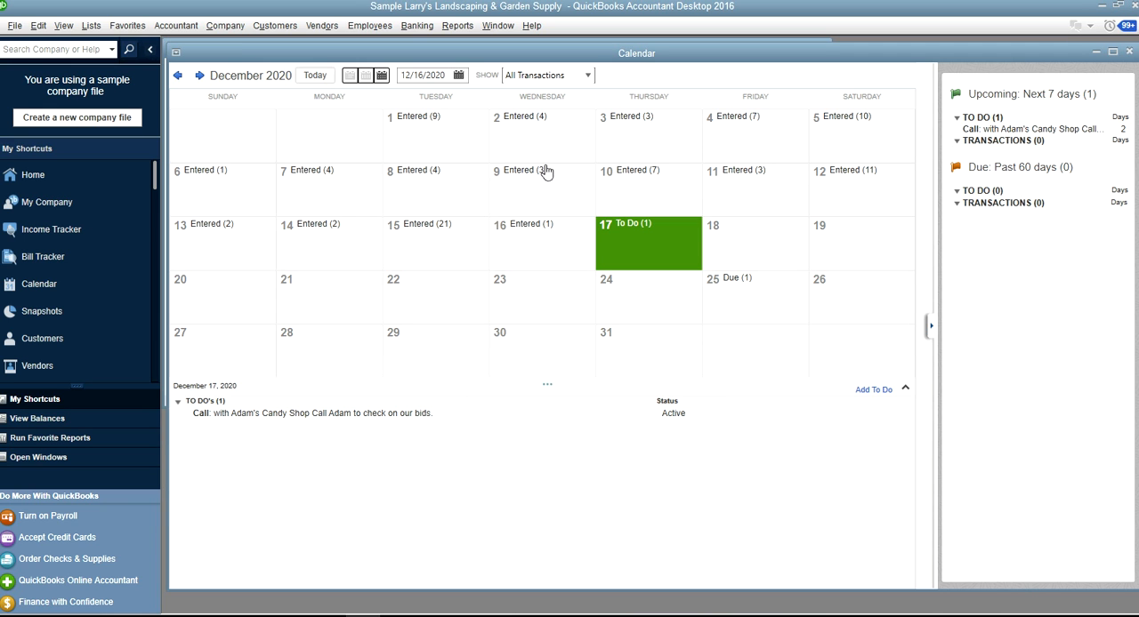
mouse_move(346, 144)
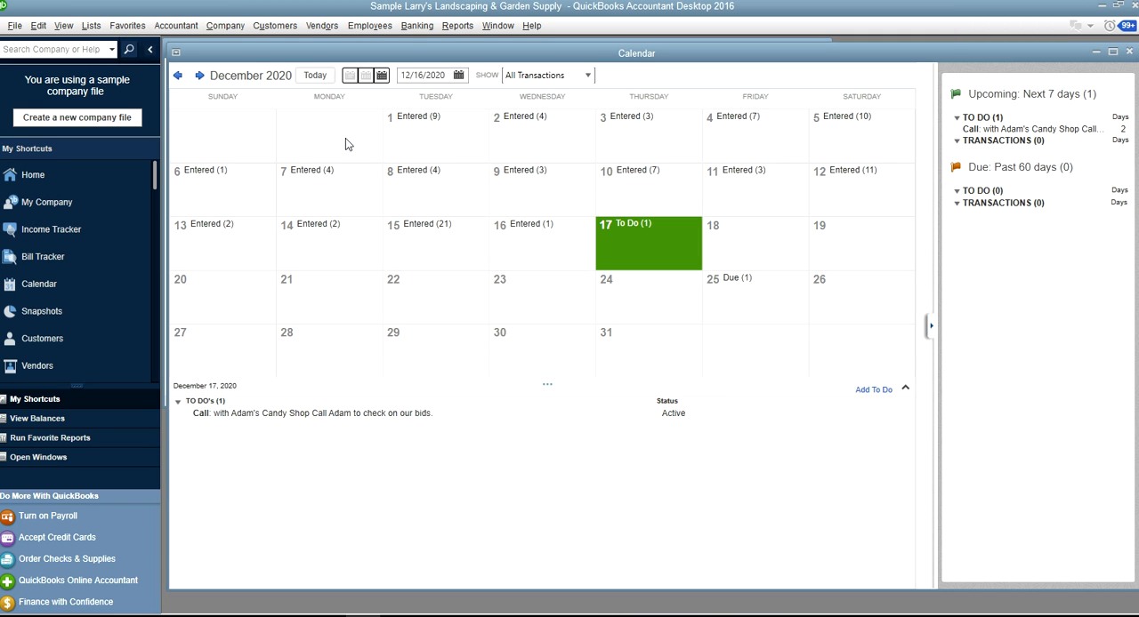
mouse_move(347, 145)
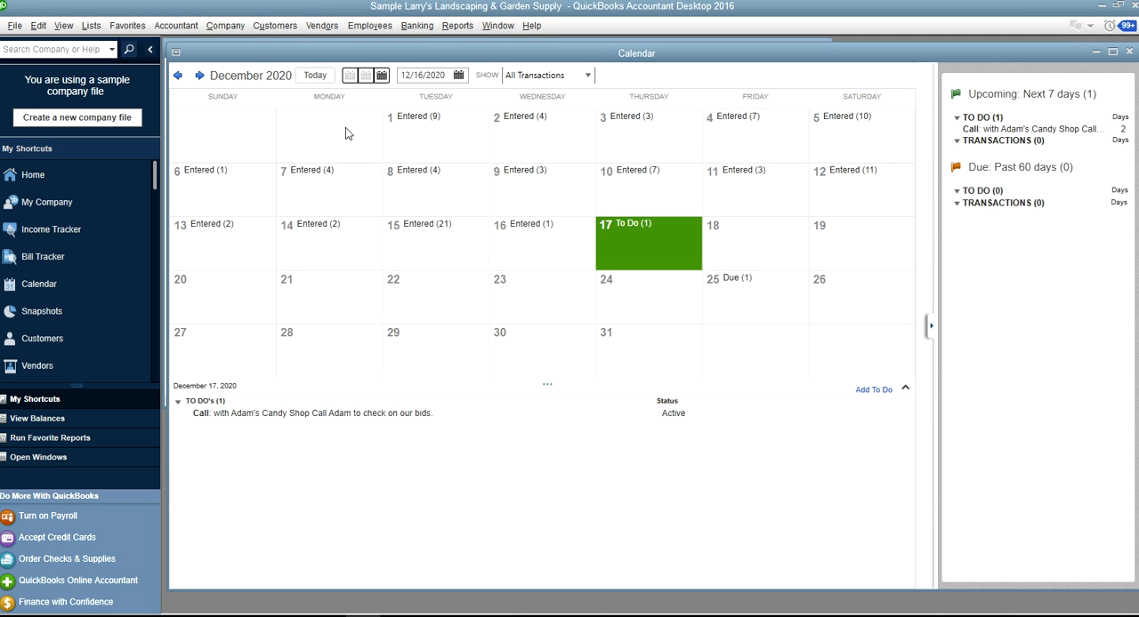
mouse_move(347, 133)
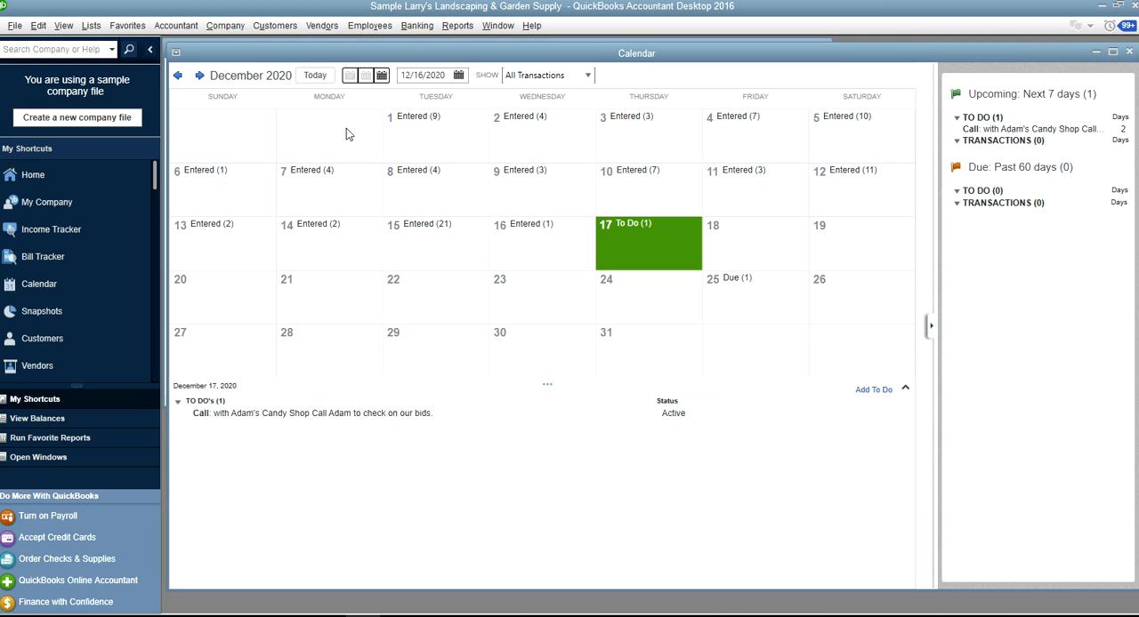
mouse_move(364, 135)
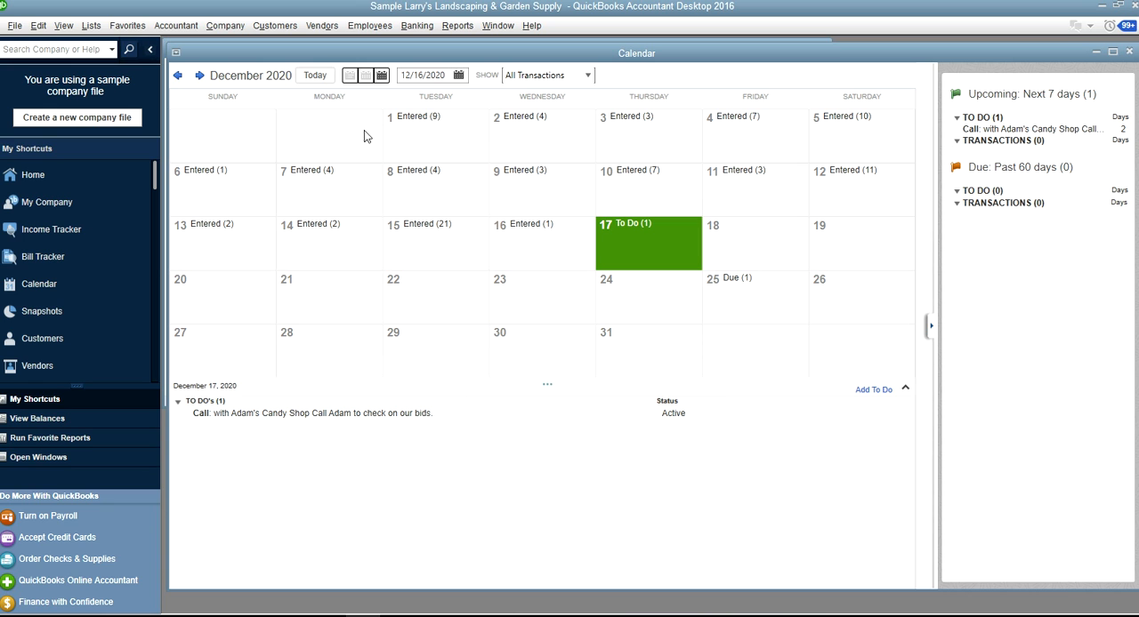
mouse_move(305, 129)
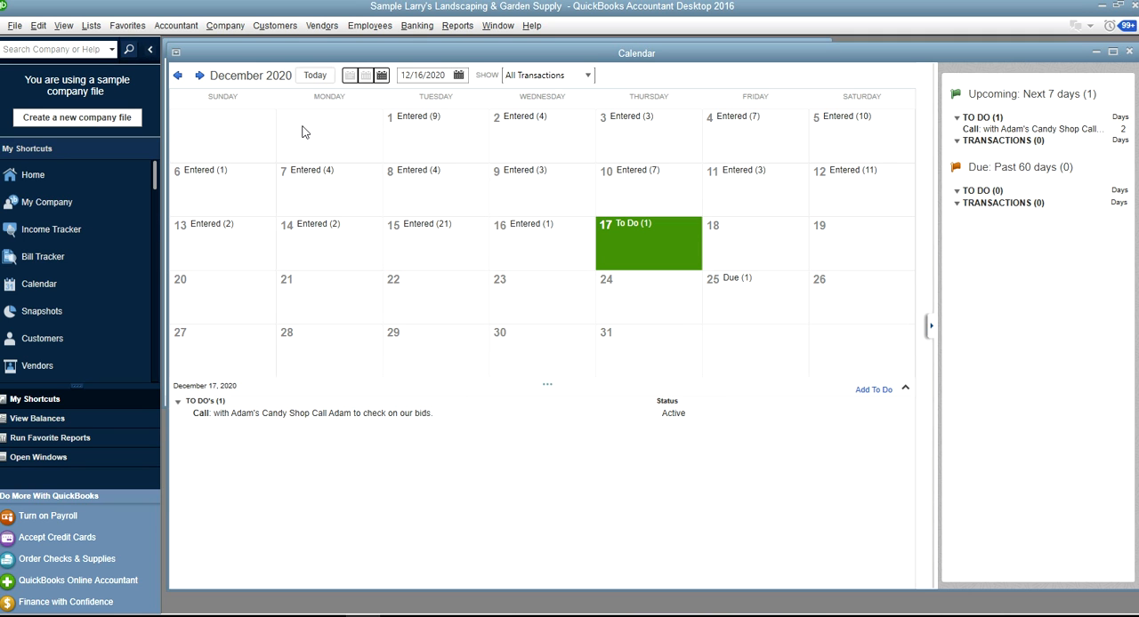
mouse_move(350, 132)
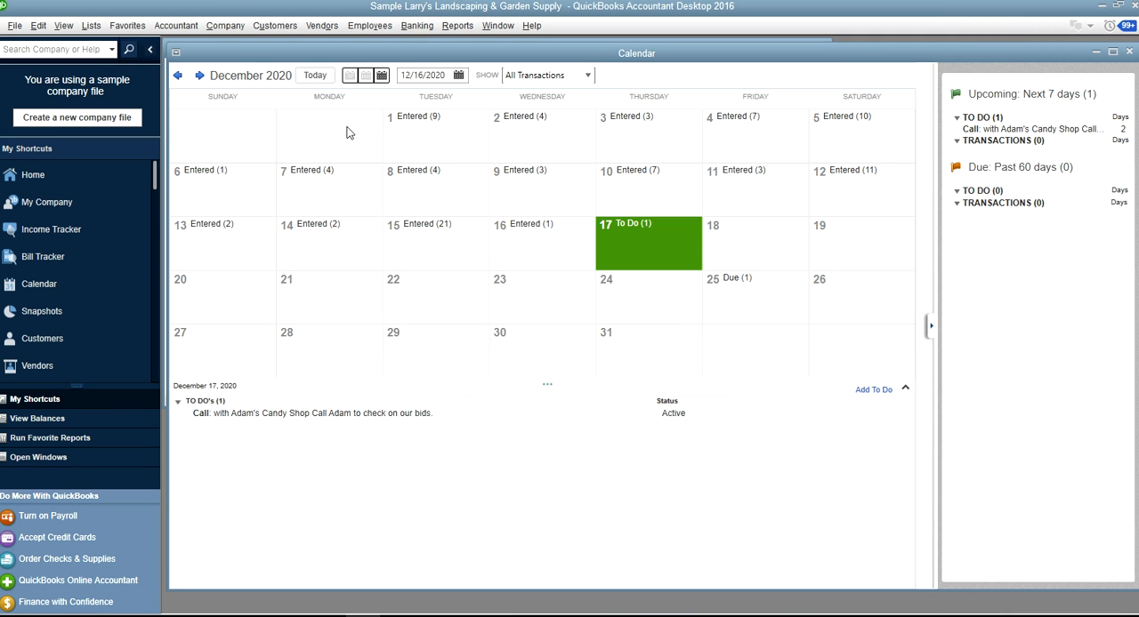
mouse_move(364, 136)
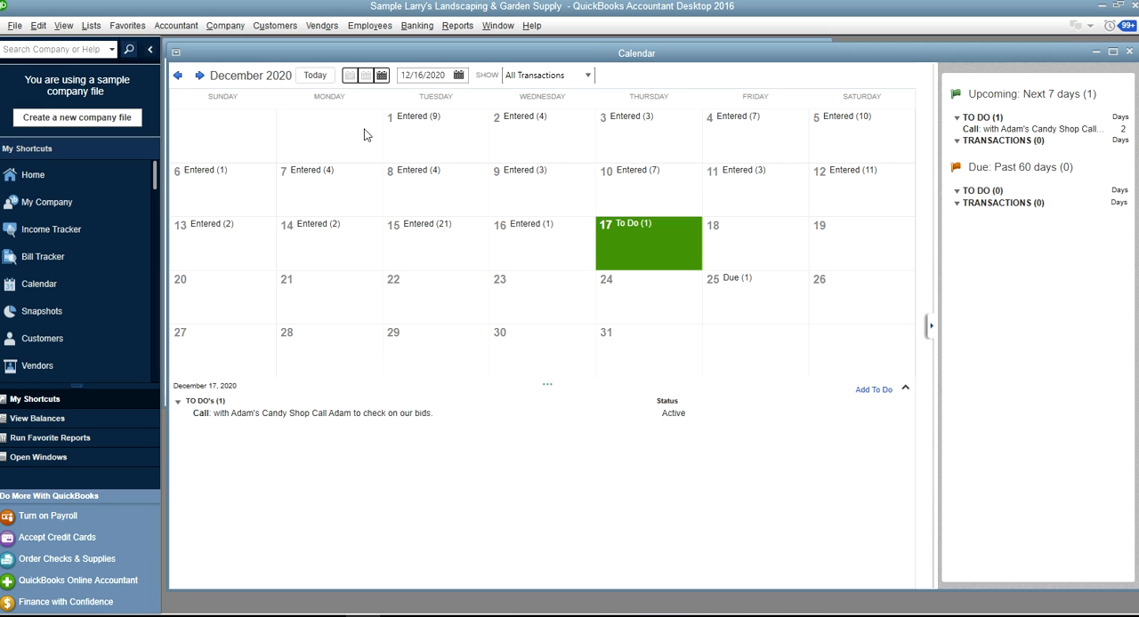
mouse_move(361, 133)
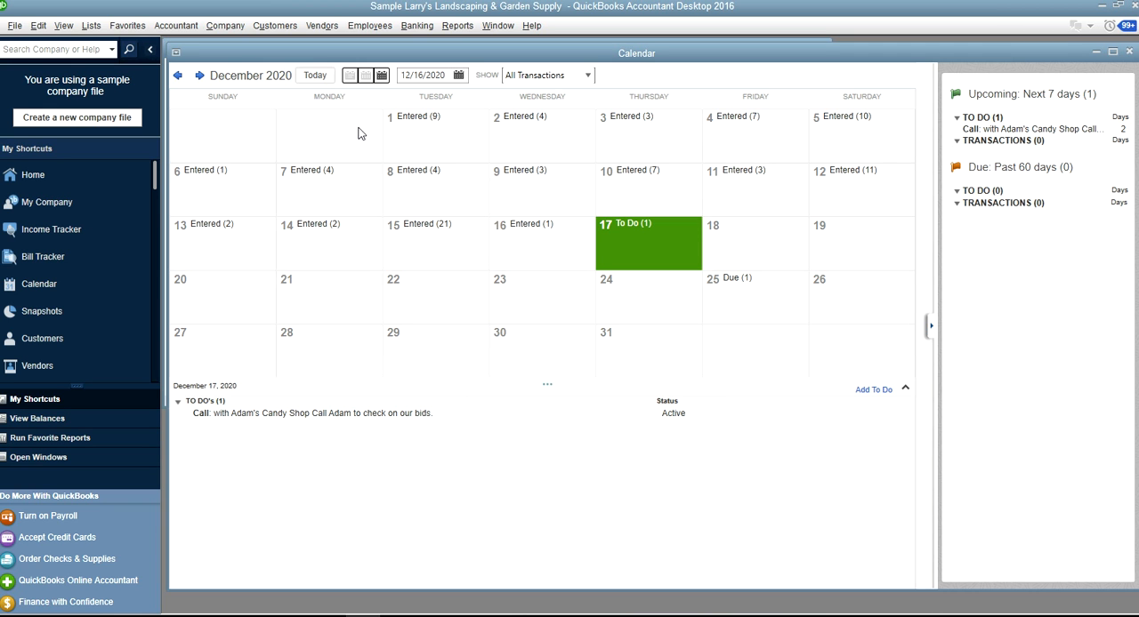
mouse_move(132, 144)
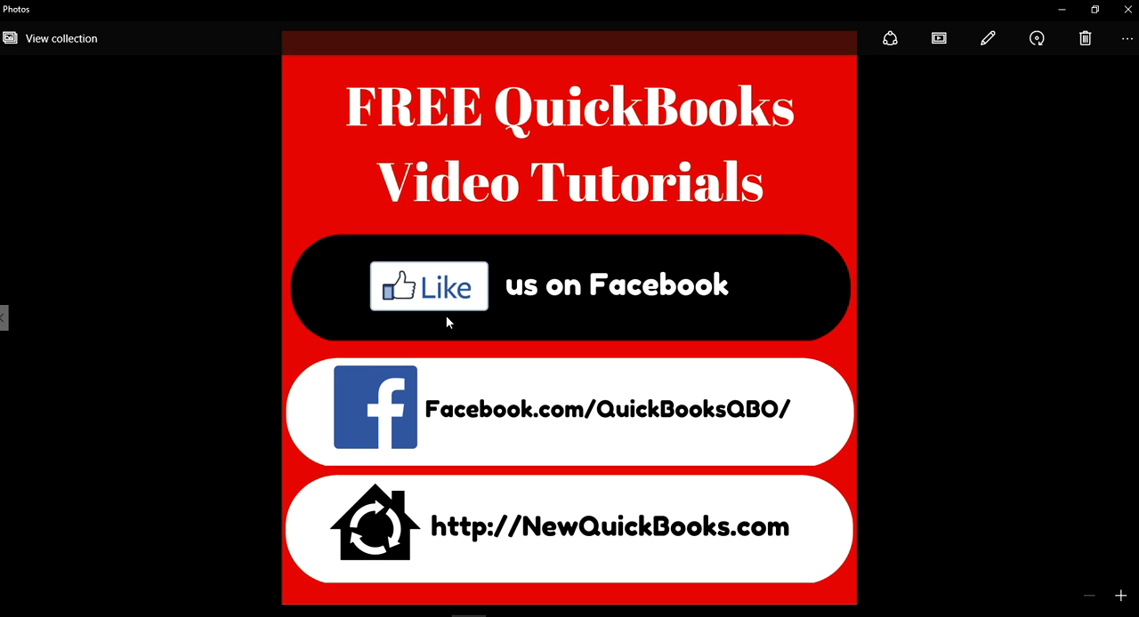
mouse_move(51, 340)
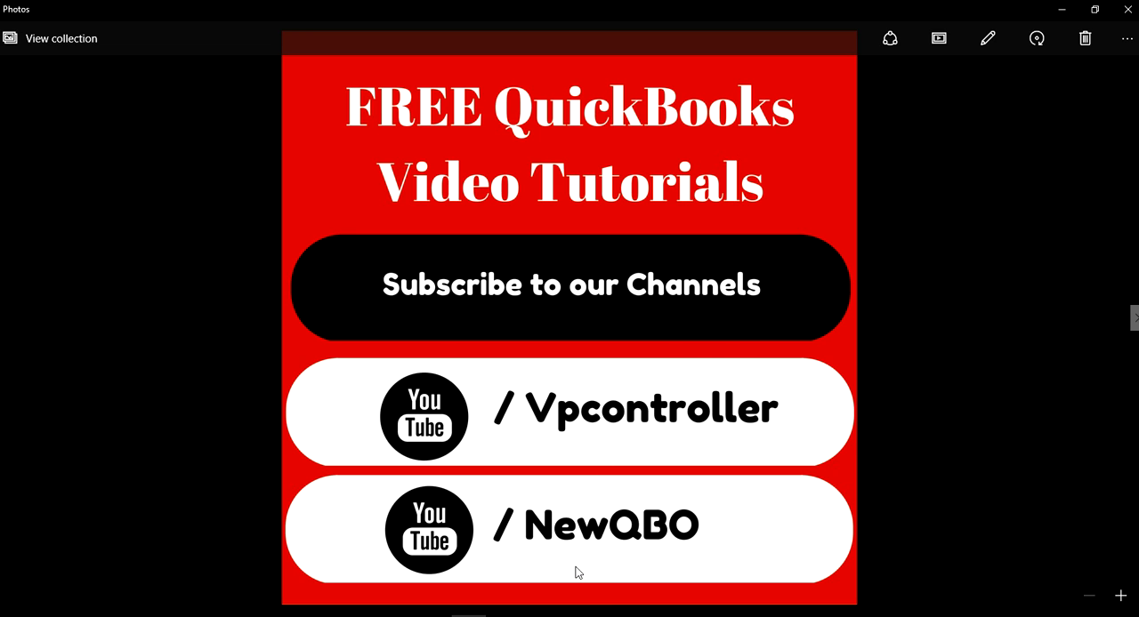
mouse_move(591, 589)
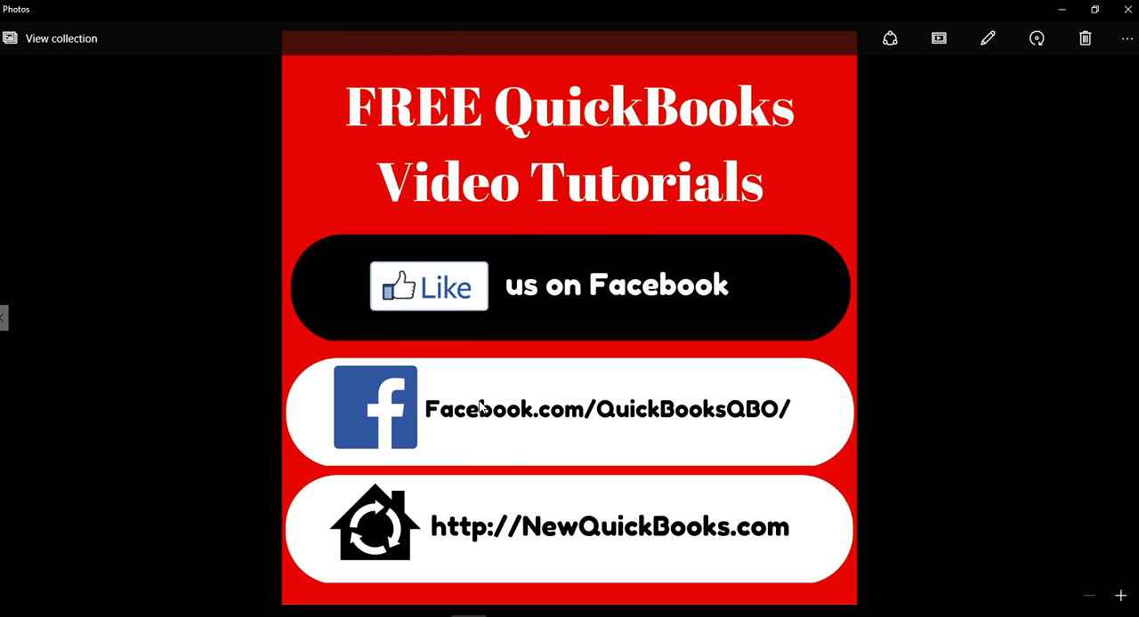
mouse_move(576, 436)
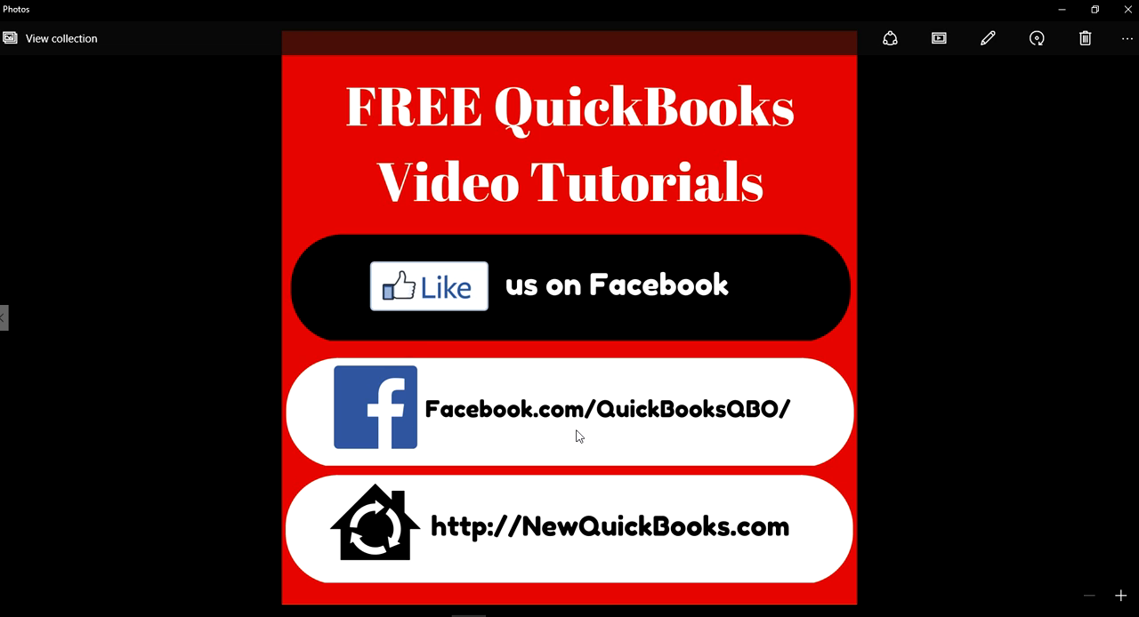
mouse_move(612, 444)
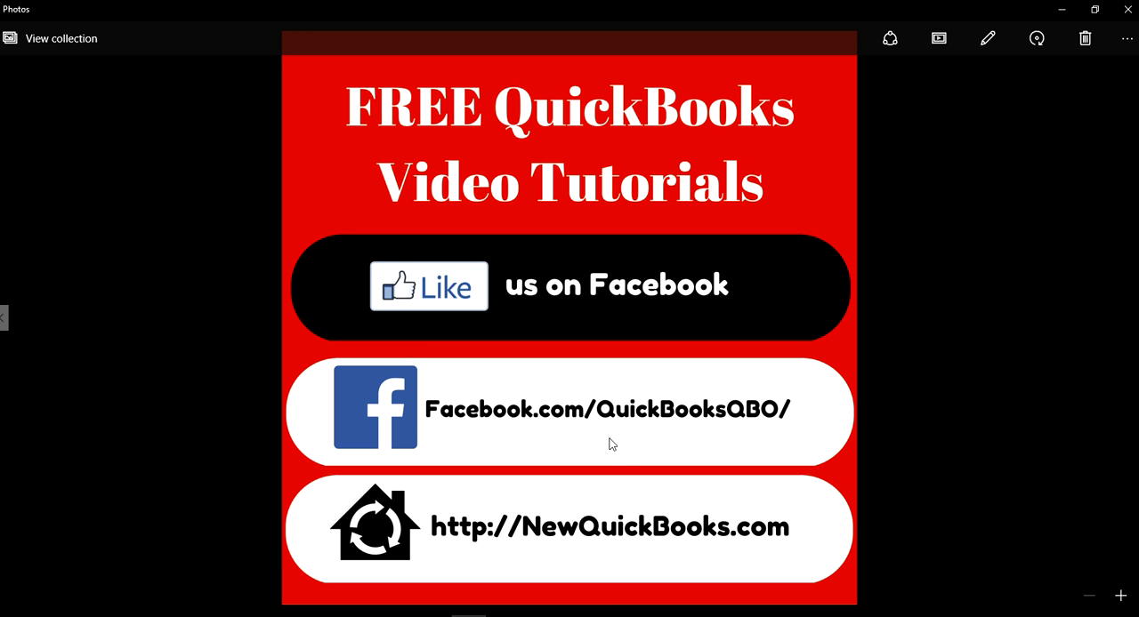
mouse_move(854, 433)
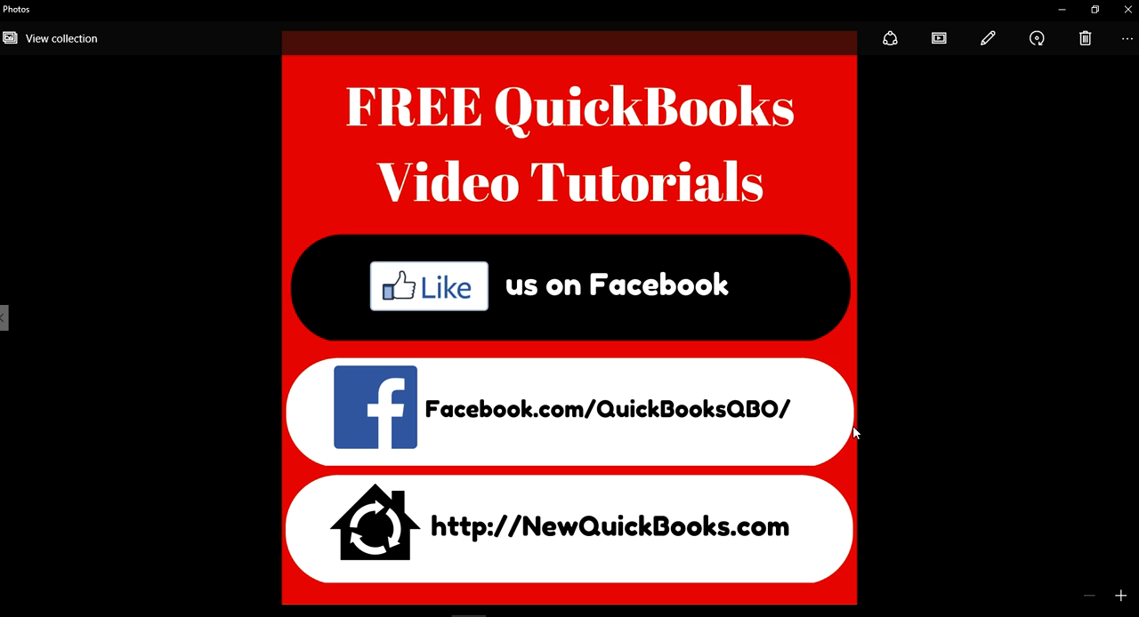
mouse_move(475, 546)
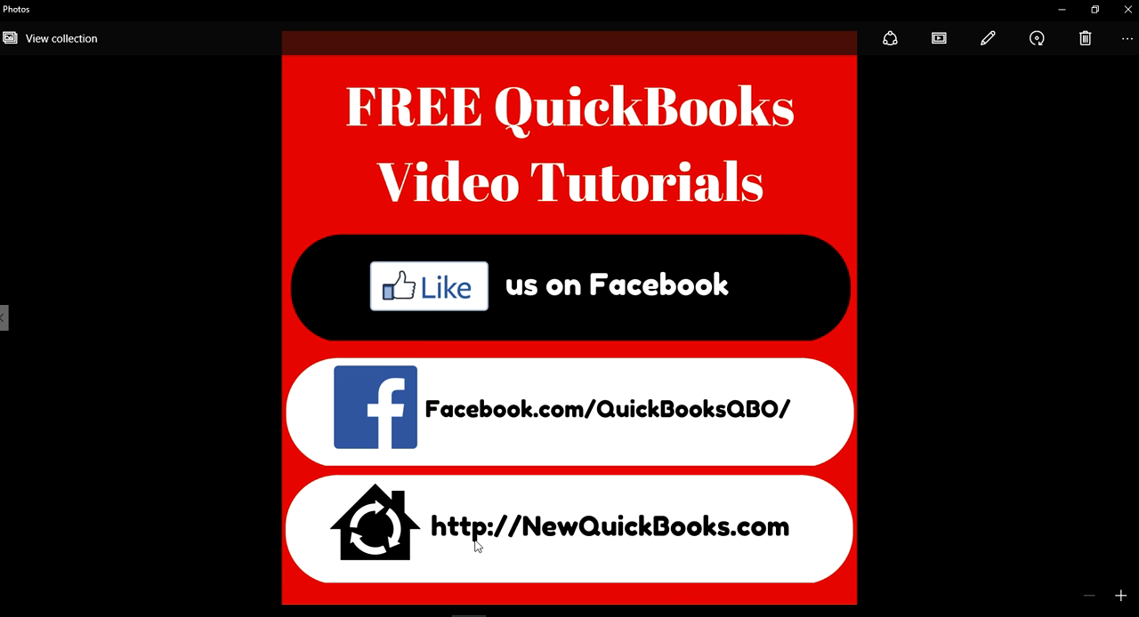
mouse_move(753, 549)
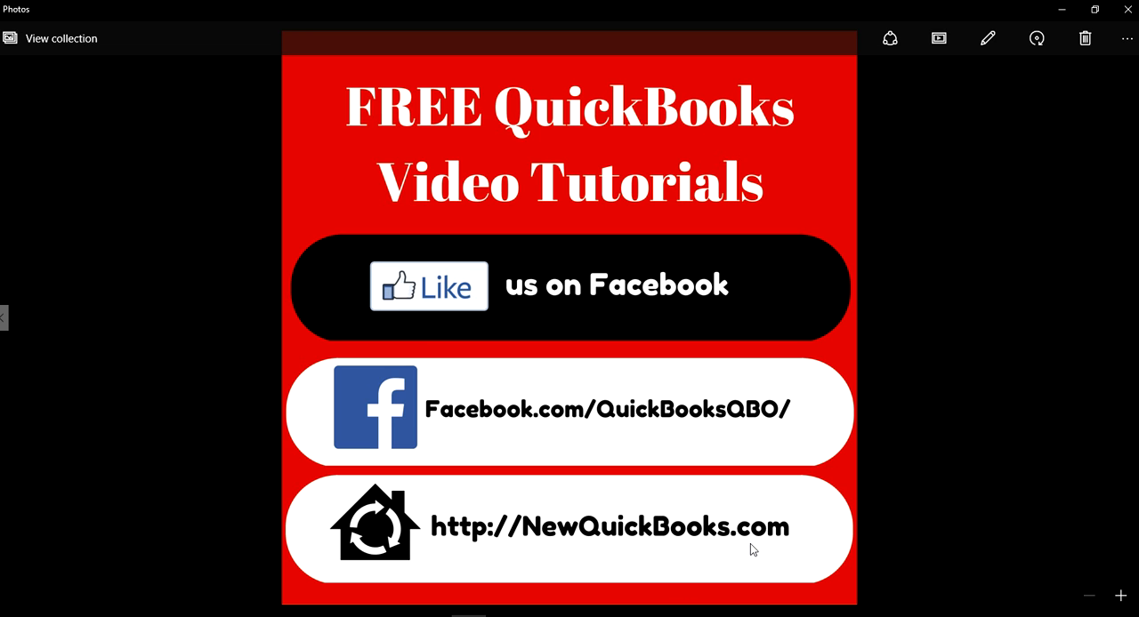